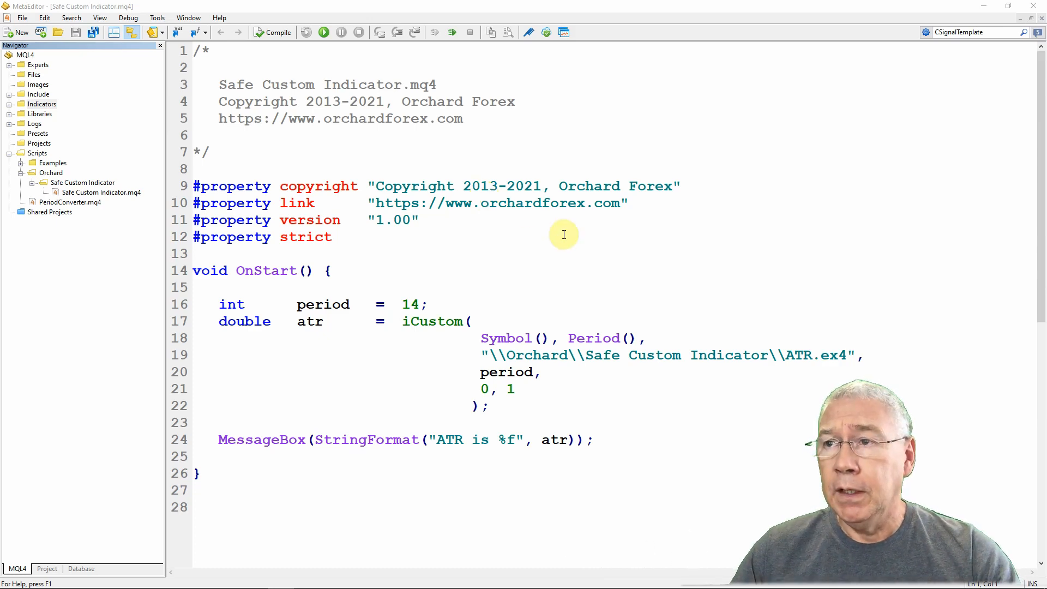
pyautogui.moveTo(789, 342)
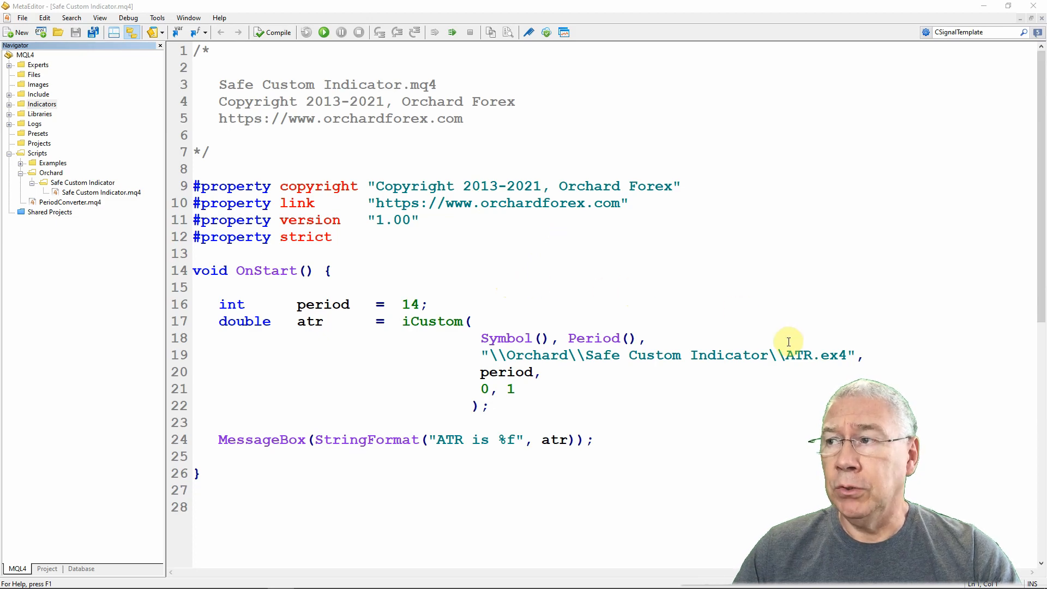
# - Review the indicator path and add a comma after the period argument 14 in the iCustom call
pyautogui.doubleClick(799, 356)
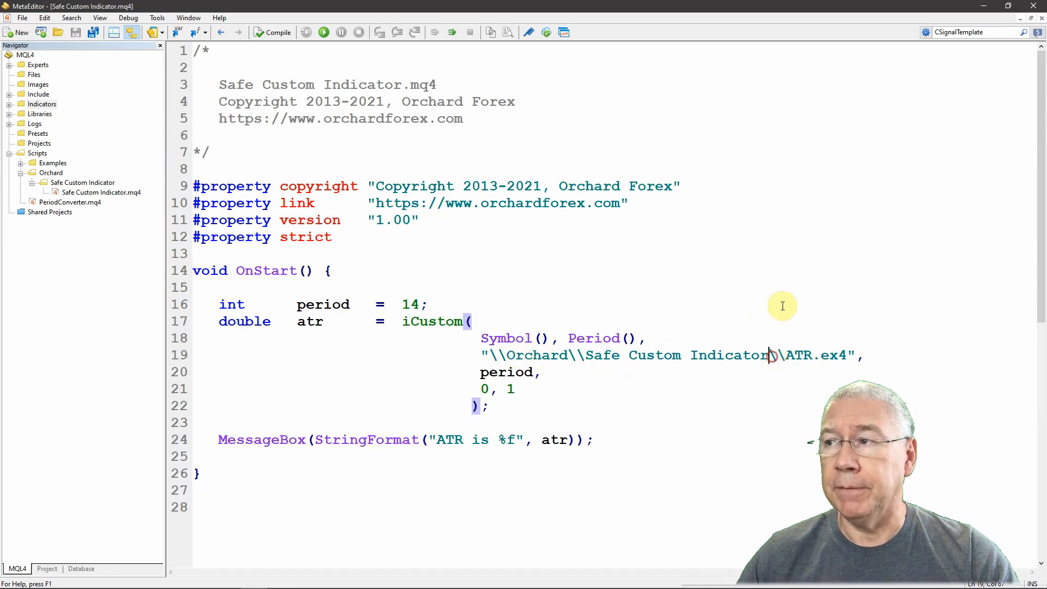
pyautogui.moveTo(429, 165)
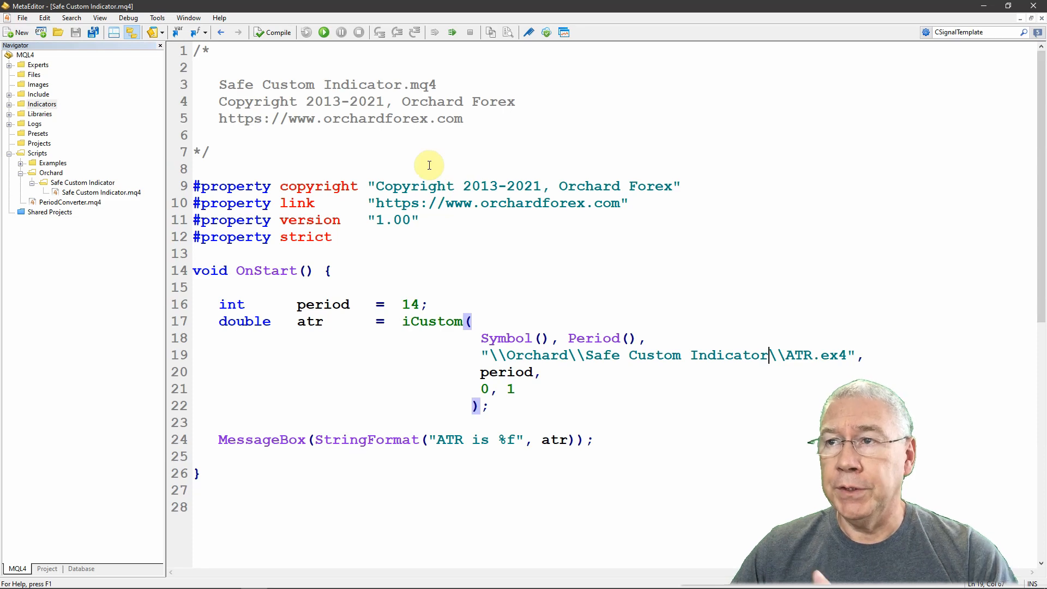
pyautogui.moveTo(331, 293)
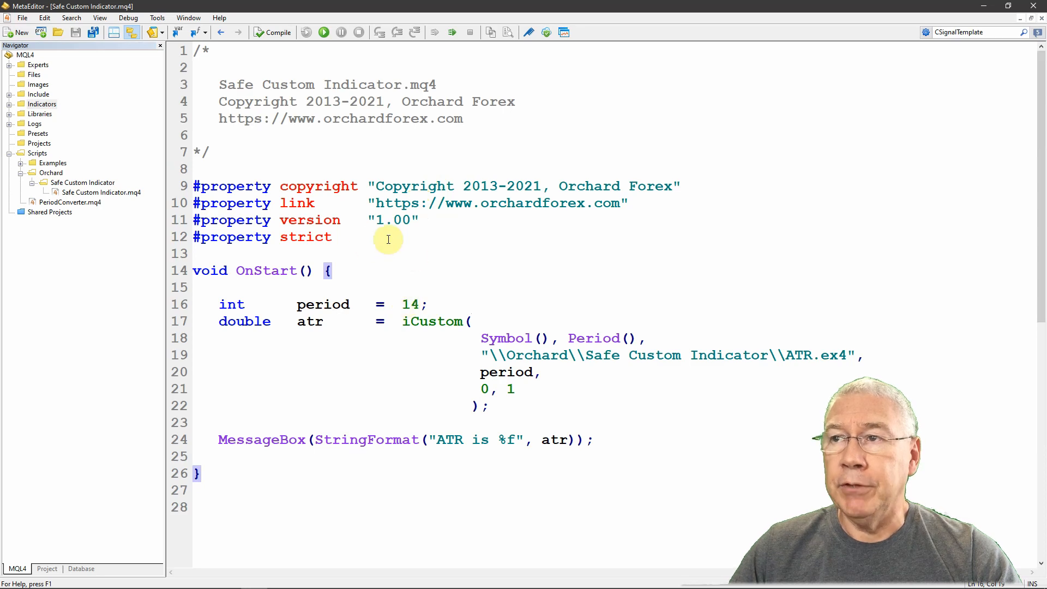
pyautogui.moveTo(426, 301)
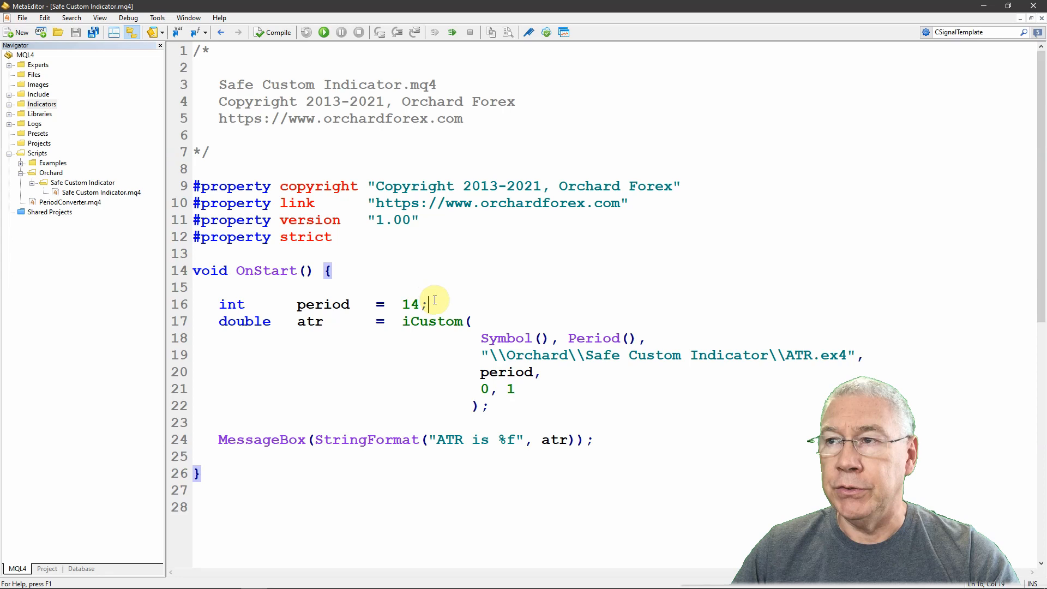
pyautogui.doubleClick(432, 322)
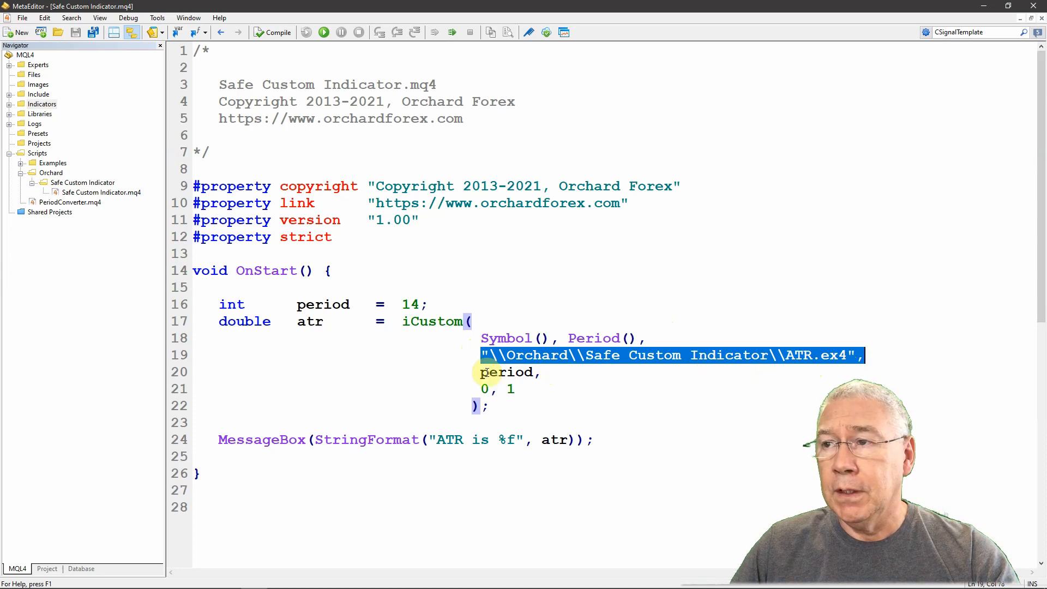
pyautogui.doubleClick(506, 373)
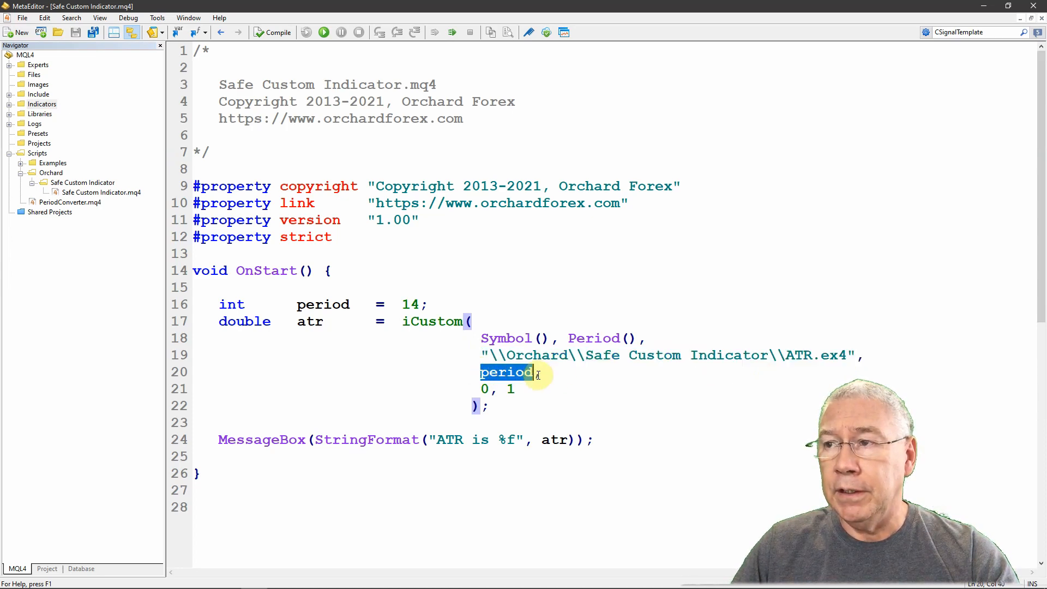
pyautogui.write(',')
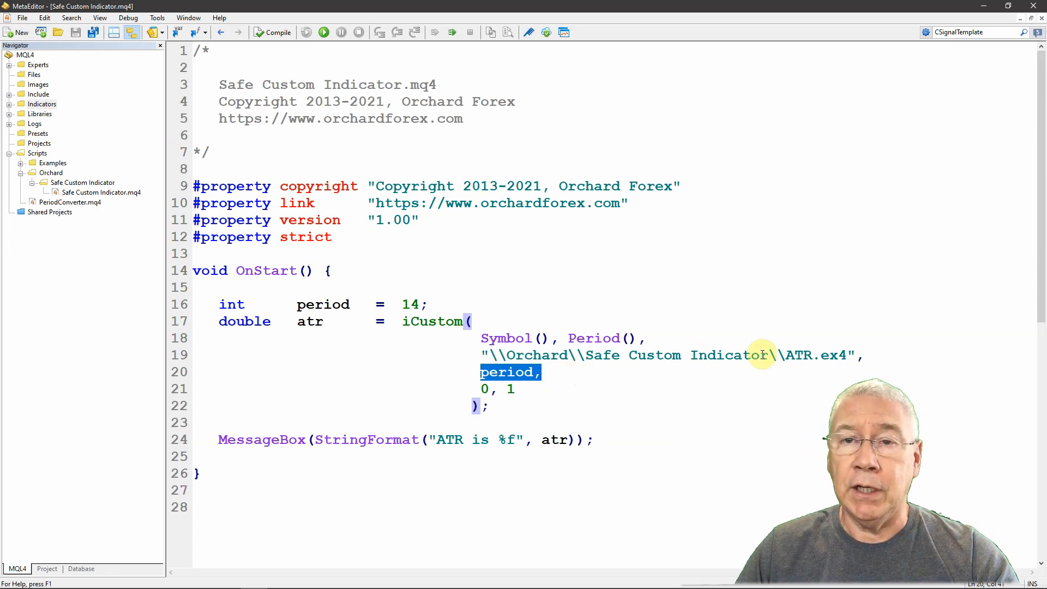
pyautogui.moveTo(735, 364)
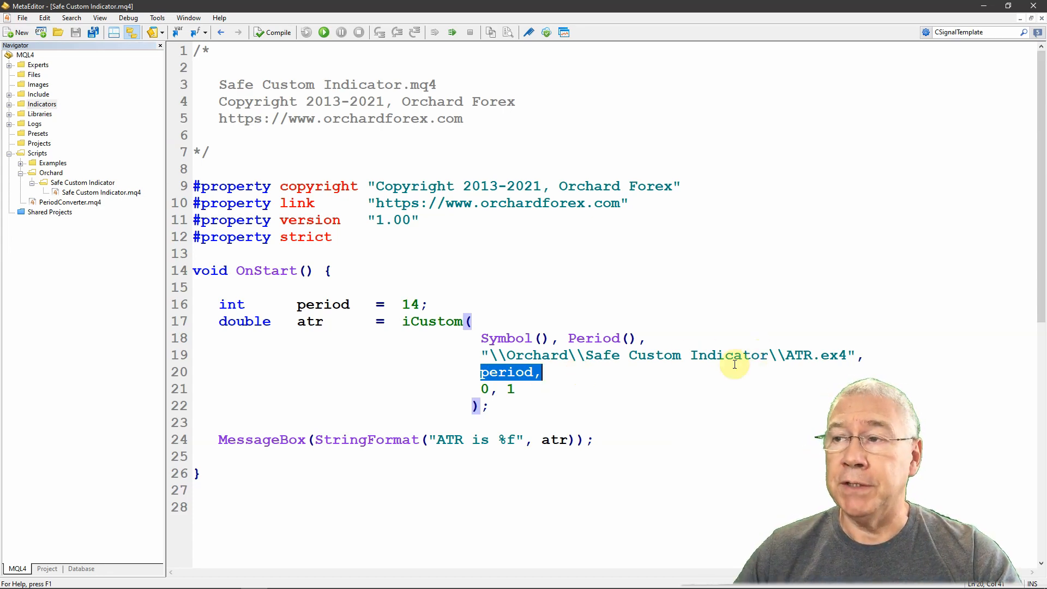
pyautogui.doubleClick(323, 304)
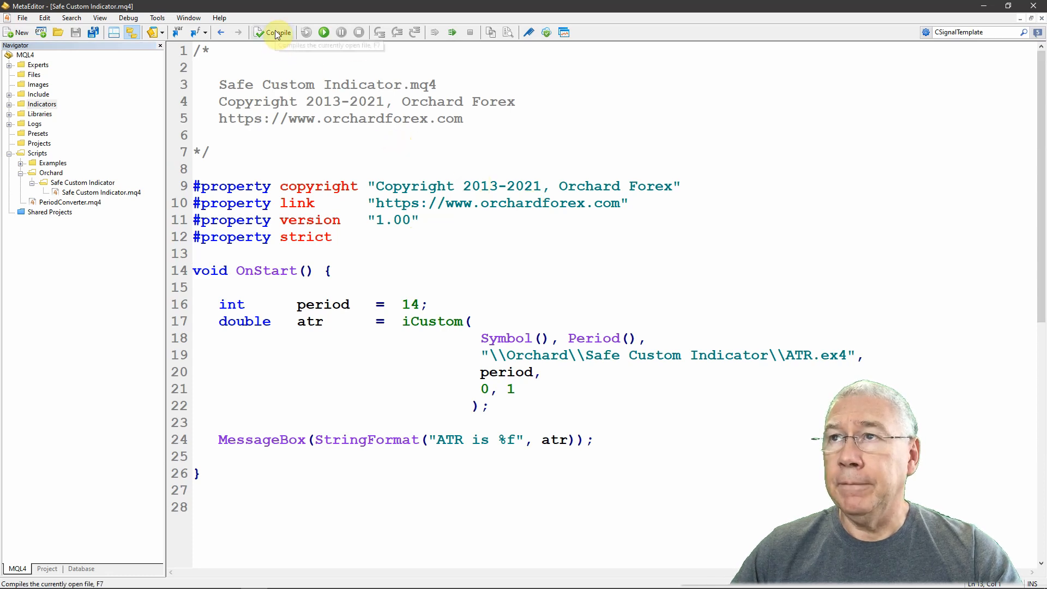
# - Compile, run Safe Custom Indicator on the chart and close the ATR is 0.002193 message
pyautogui.click(275, 31)
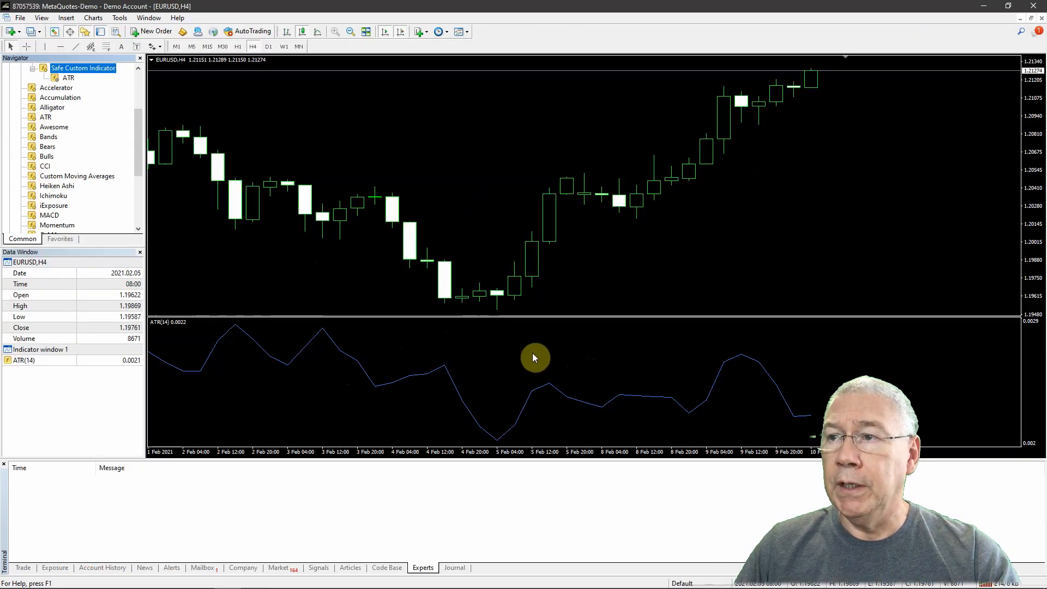
pyautogui.moveTo(179, 349)
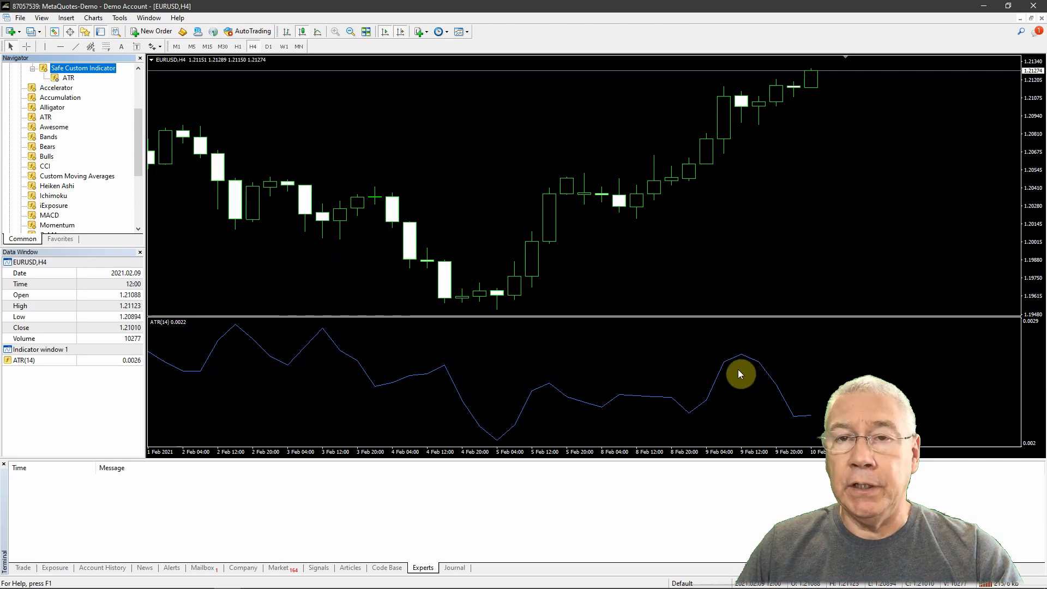
pyautogui.moveTo(670, 263)
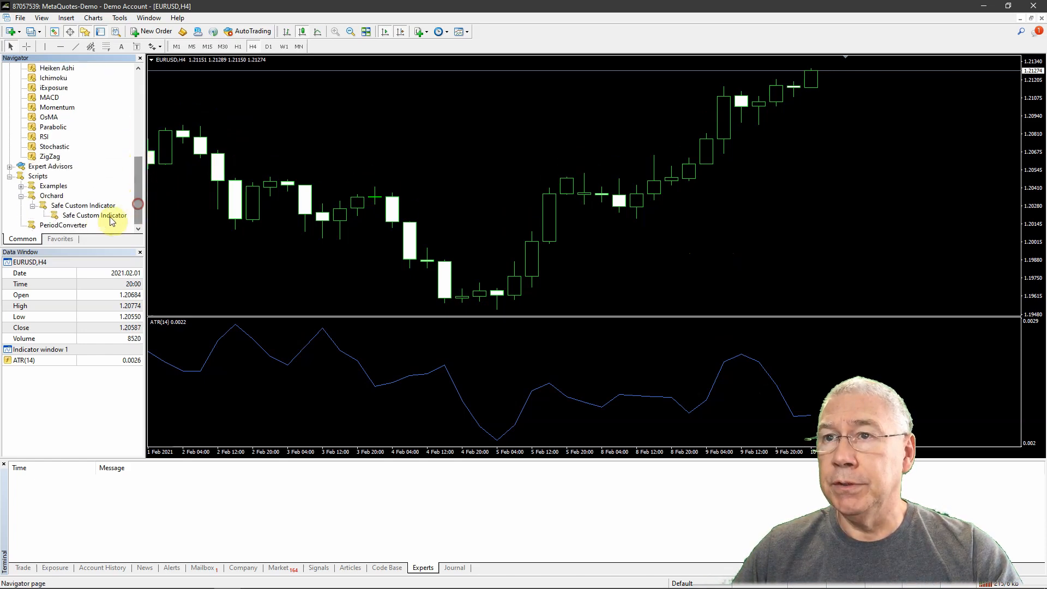
pyautogui.doubleClick(95, 214)
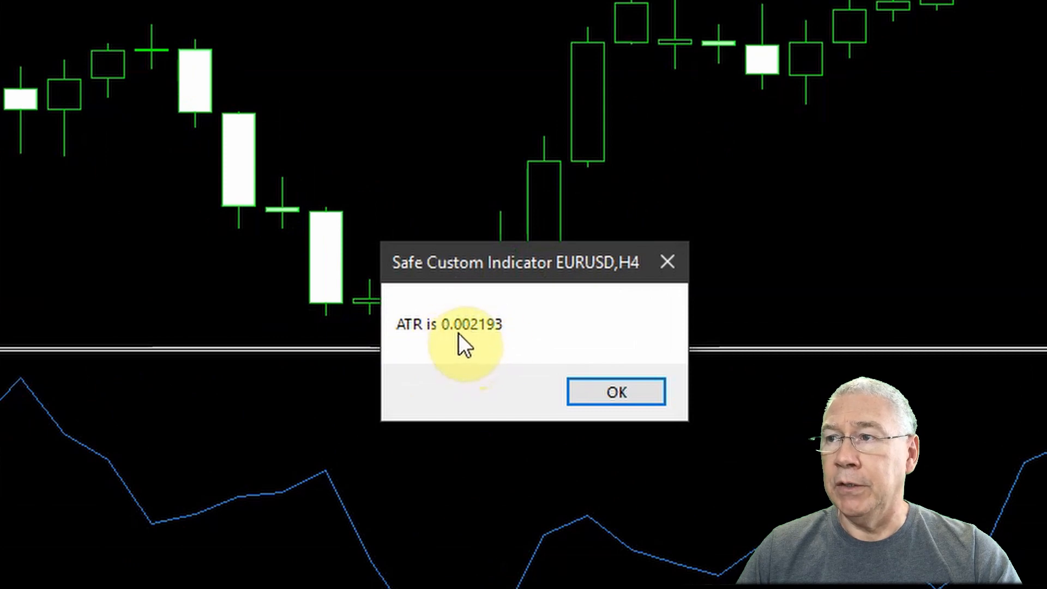
pyautogui.moveTo(497, 388)
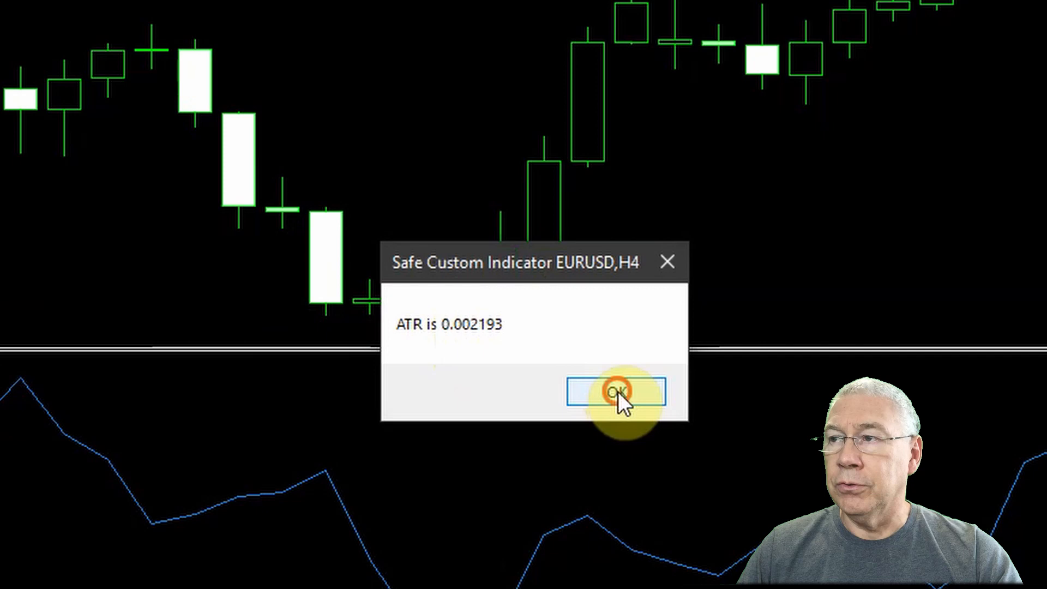
pyautogui.click(616, 391)
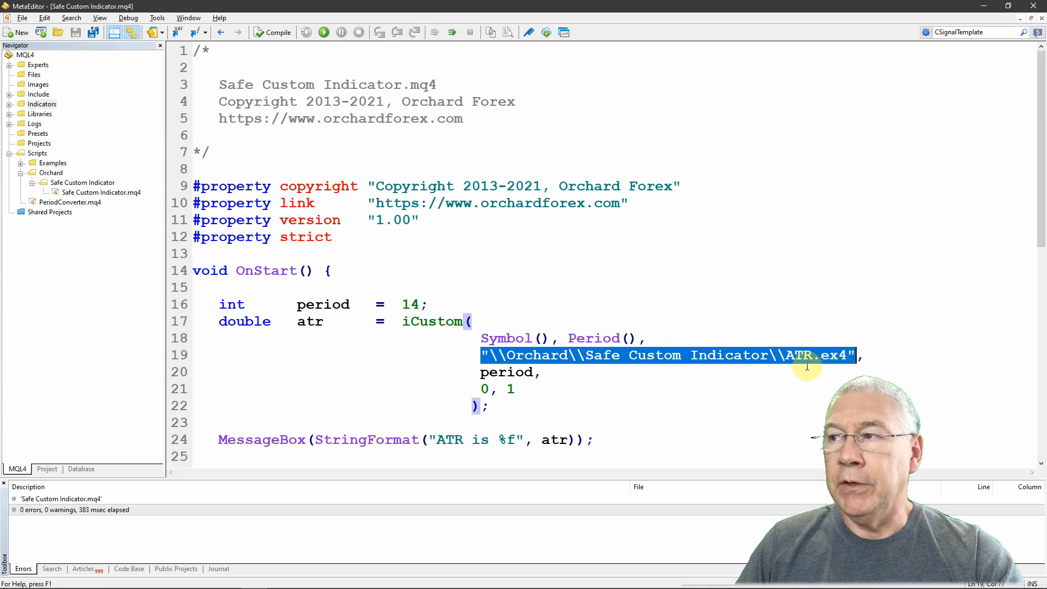
# - Insert a second space between Custom and Indicator in the path and recompile with 0 errors
pyautogui.click(507, 355)
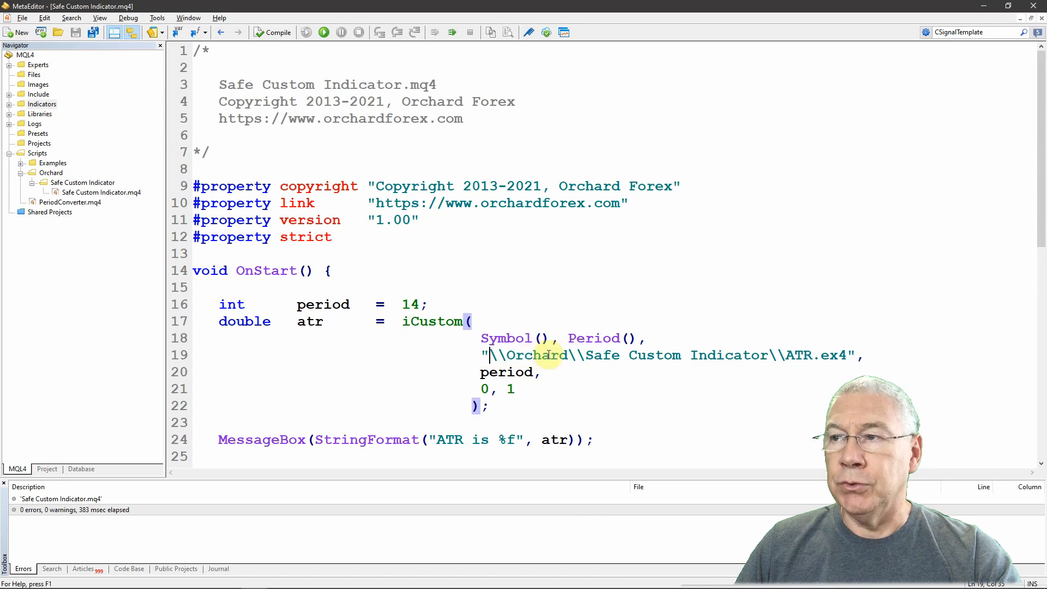
pyautogui.moveTo(838, 351)
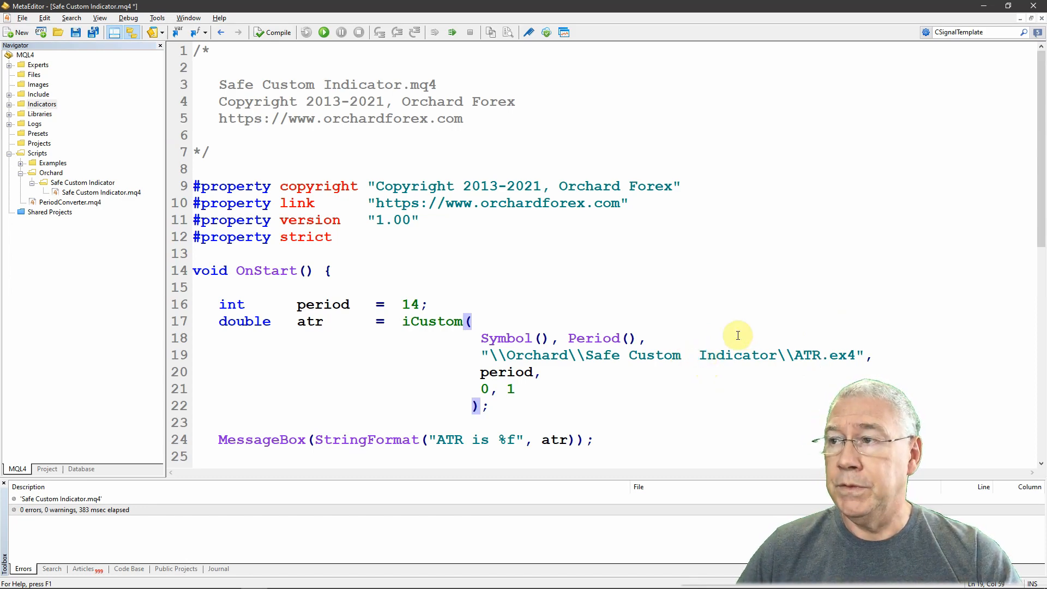
pyautogui.moveTo(693, 355)
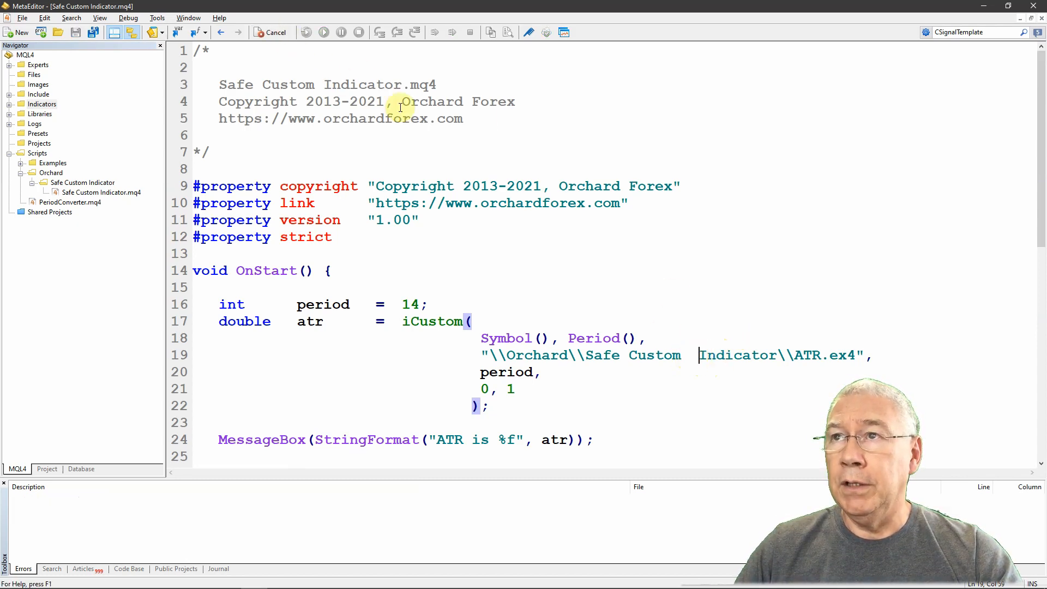
pyautogui.click(271, 31)
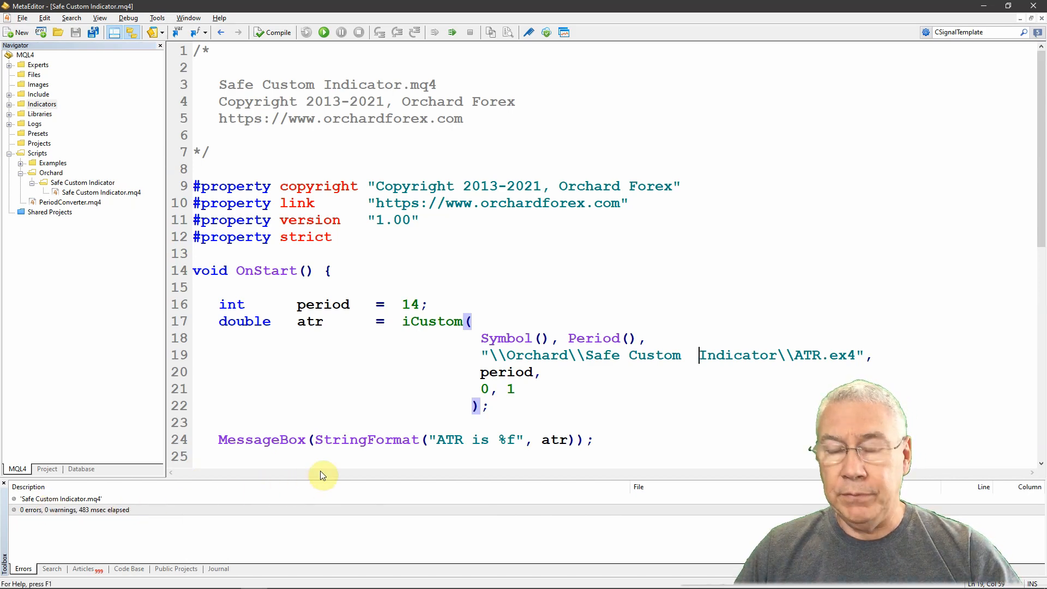
pyautogui.moveTo(357, 384)
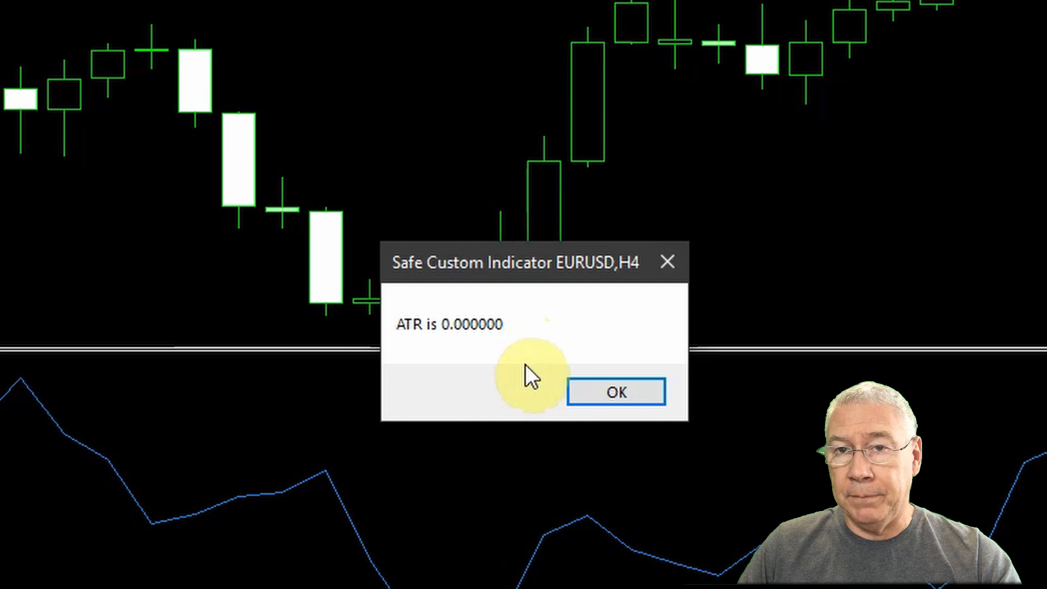
pyautogui.moveTo(508, 383)
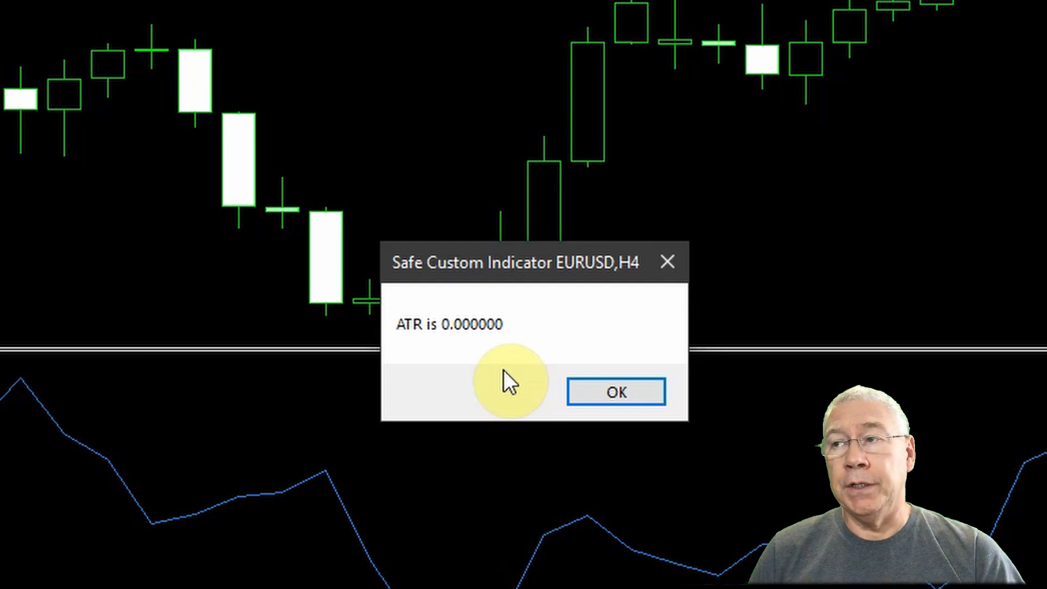
pyautogui.moveTo(540, 370)
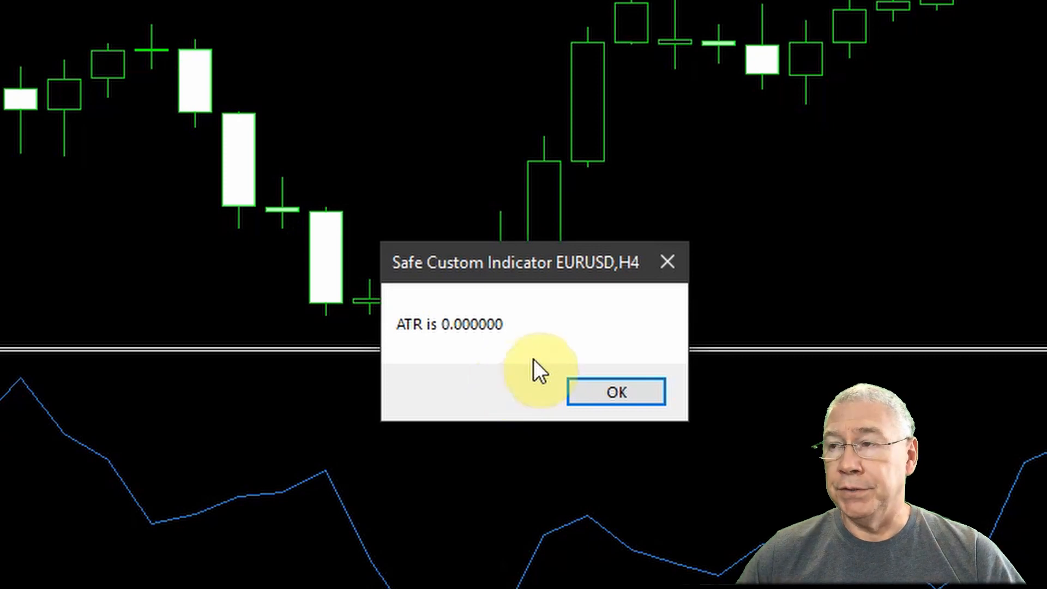
# - Close the ATR is 0.000000 message and return to the script source after reading the cannot-open-file error
pyautogui.click(616, 391)
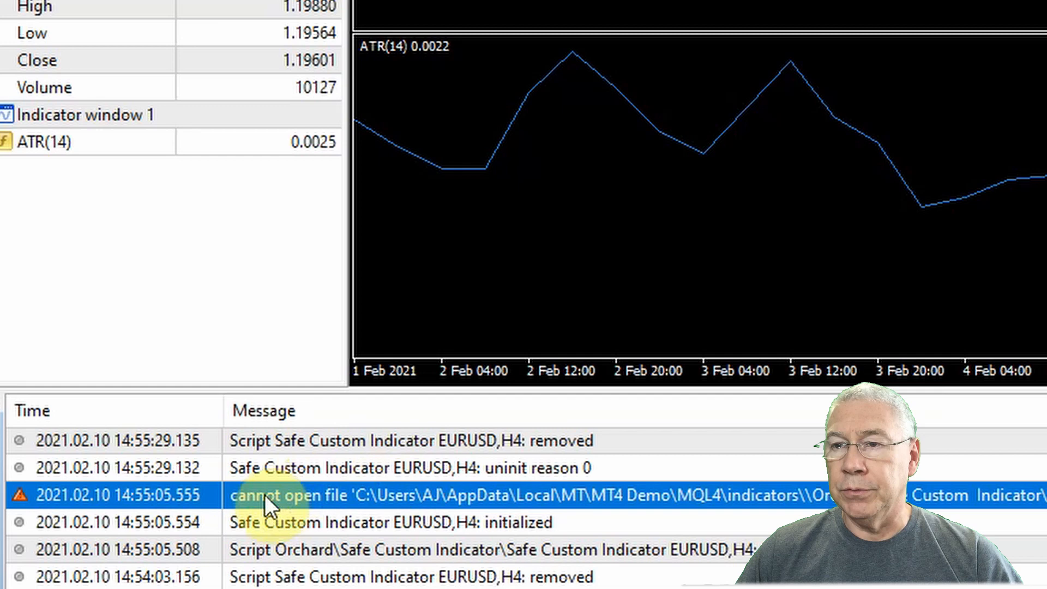
pyautogui.moveTo(371, 513)
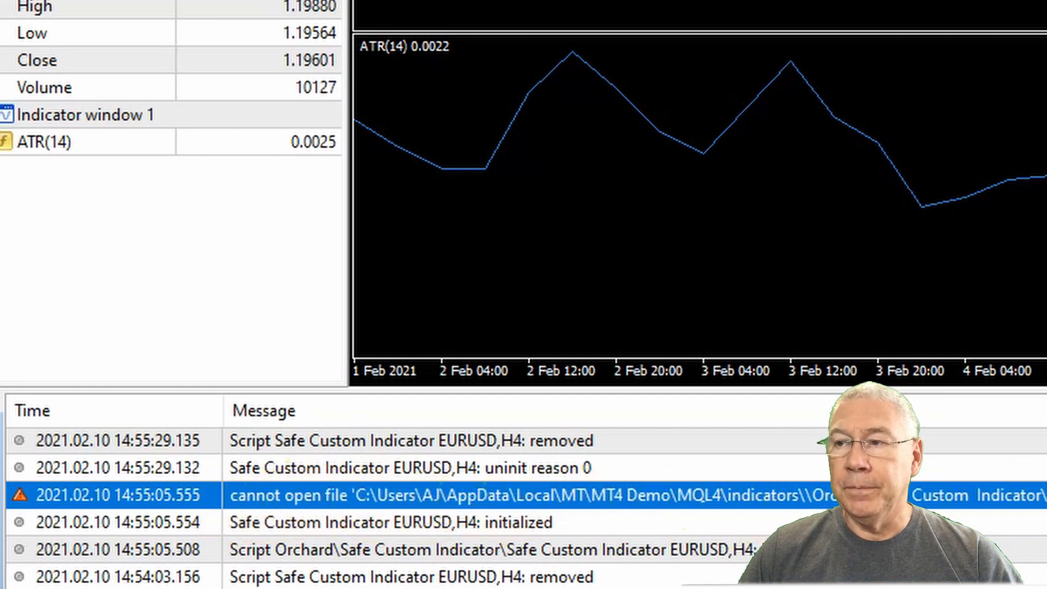
pyautogui.click(400, 468)
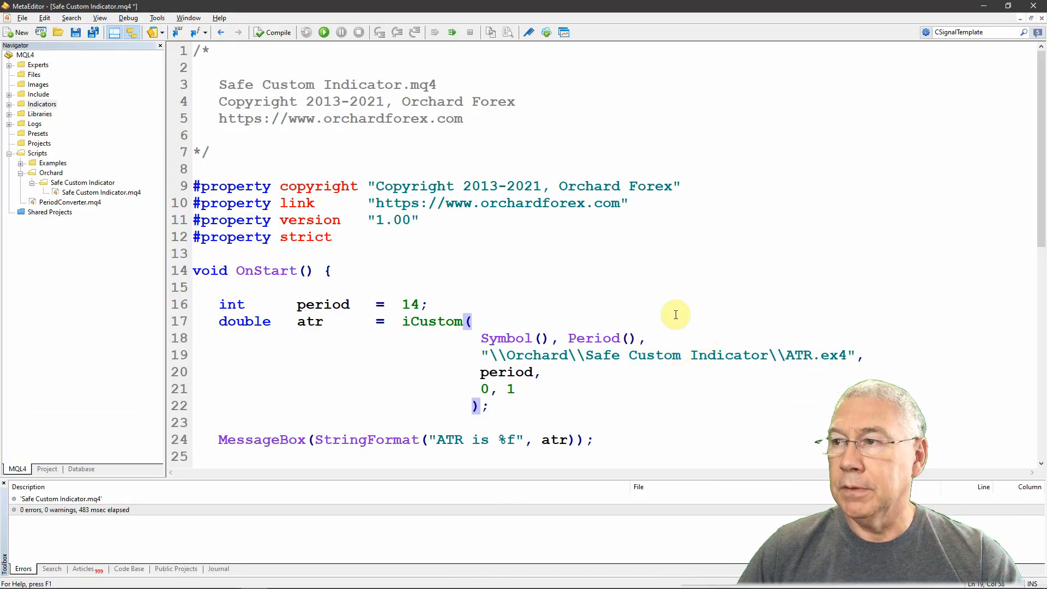
# - Recompile with the corrected path, rerun and close the ATR is 0.002193 message
pyautogui.click(273, 31)
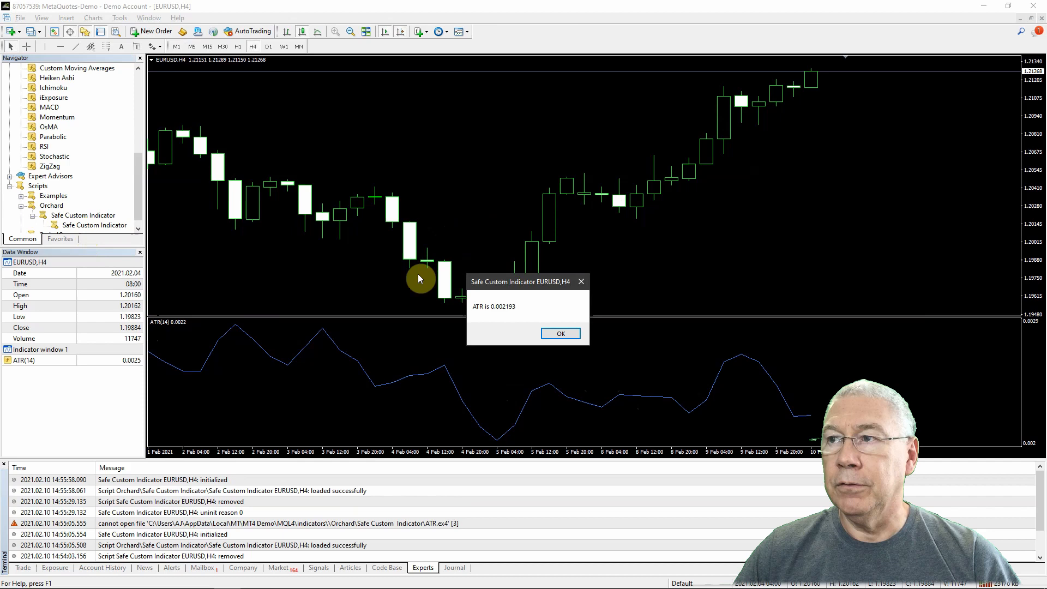
pyautogui.click(560, 334)
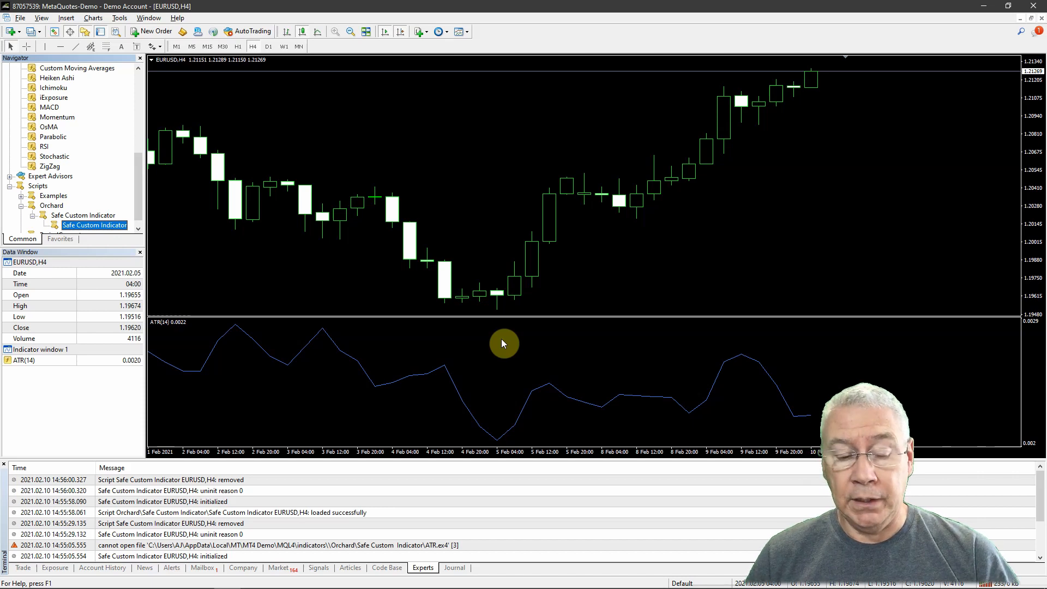
pyautogui.moveTo(489, 356)
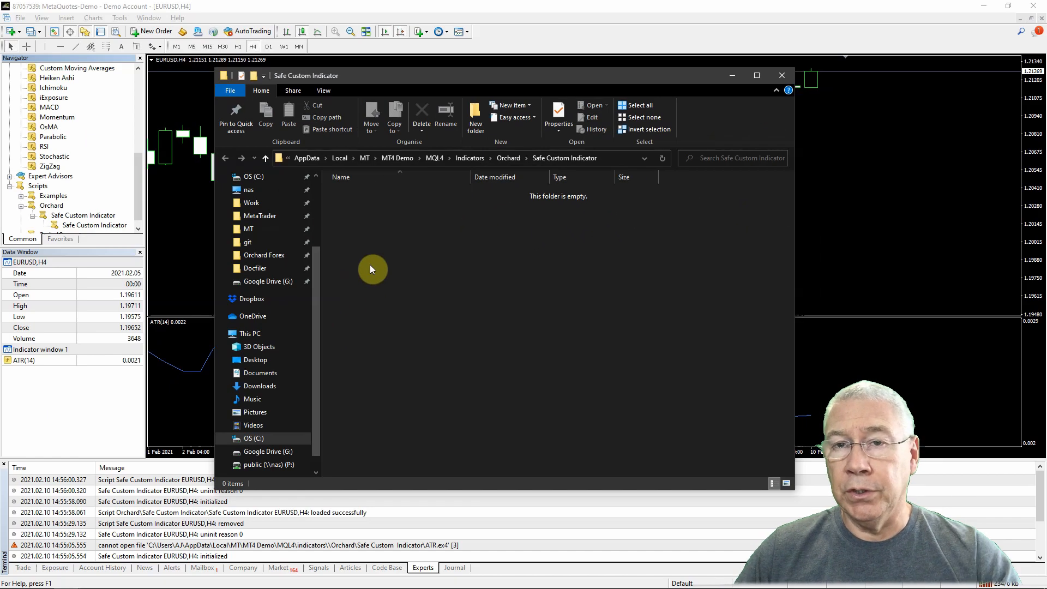
# - Browse File Explorer to the empty MQL4\Indicators\Orchard\Safe Custom Indicator folder
pyautogui.click(781, 76)
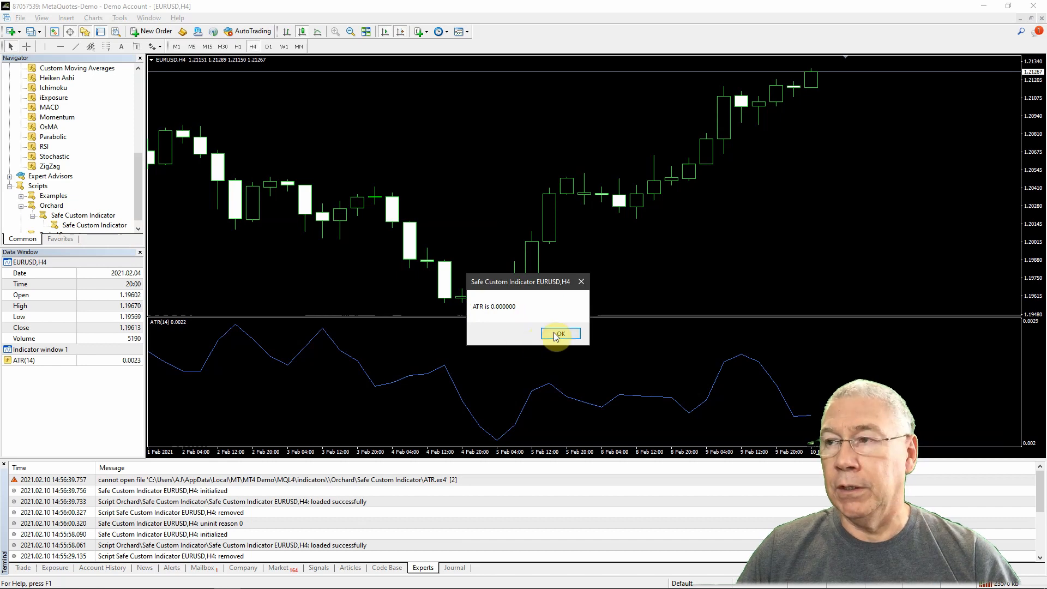
# - Close the ATR is 0.000000 message from the run with the missing indicator file
pyautogui.click(560, 333)
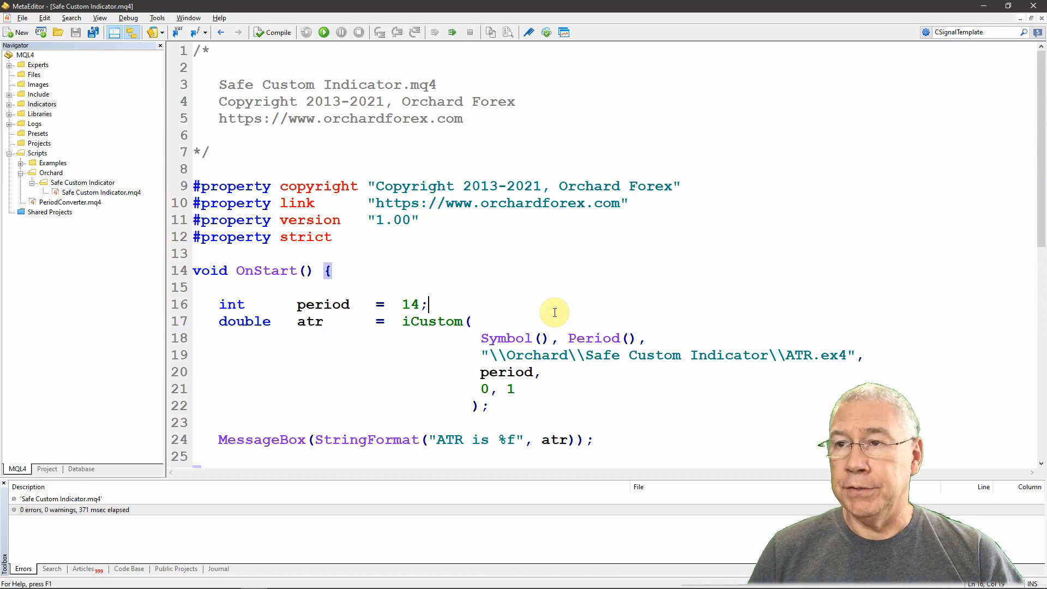
# - Add ResetLastError(); before iCustom and an if (GetLastError()!=0) MessageBox("That failed") check after it
pyautogui.write('ResetLastError();')
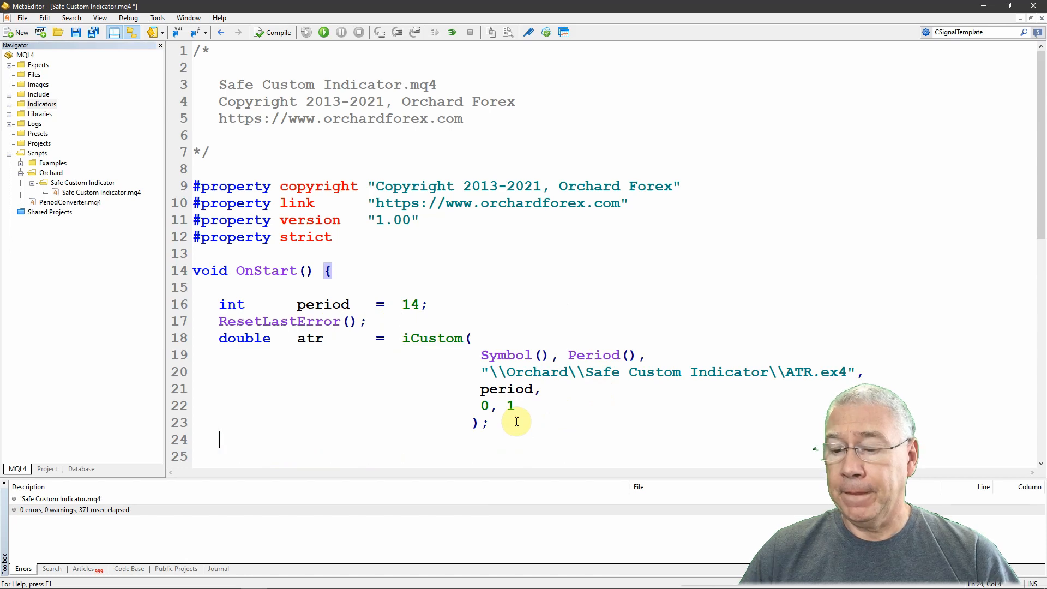
pyautogui.write('if (GetLastError()!=0)')
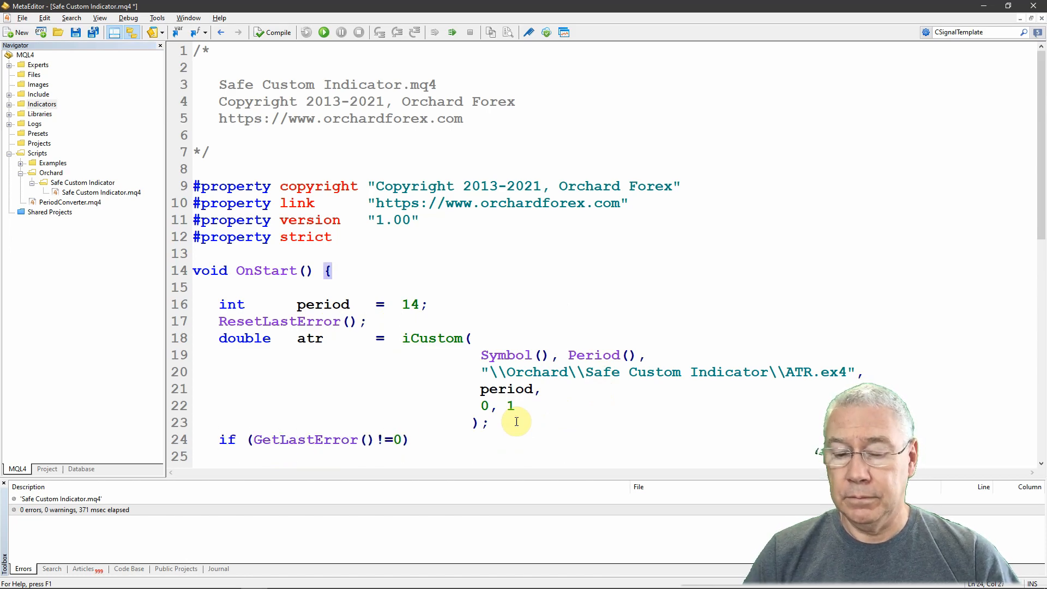
pyautogui.write('MessageBox("That failed");')
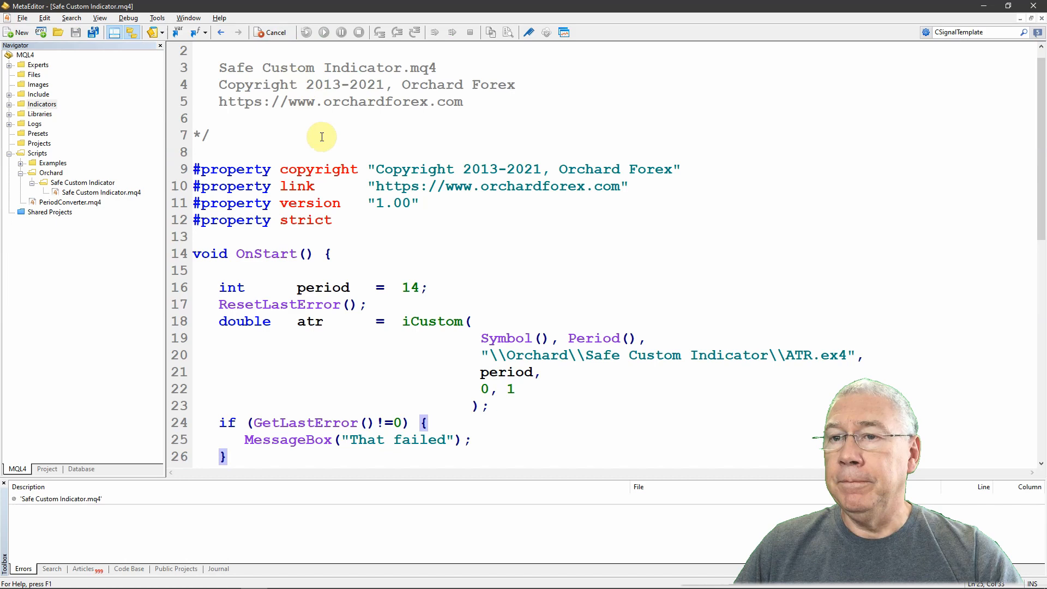
# - Run the error-checking script and close the ATR is 0.000000 message it still reports
pyautogui.click(272, 32)
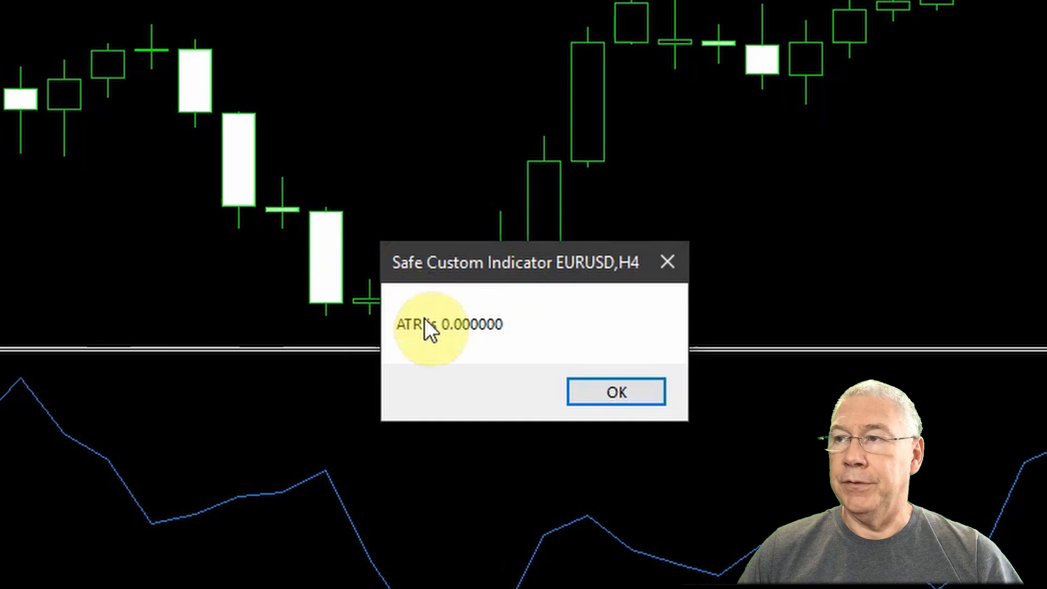
pyautogui.click(616, 392)
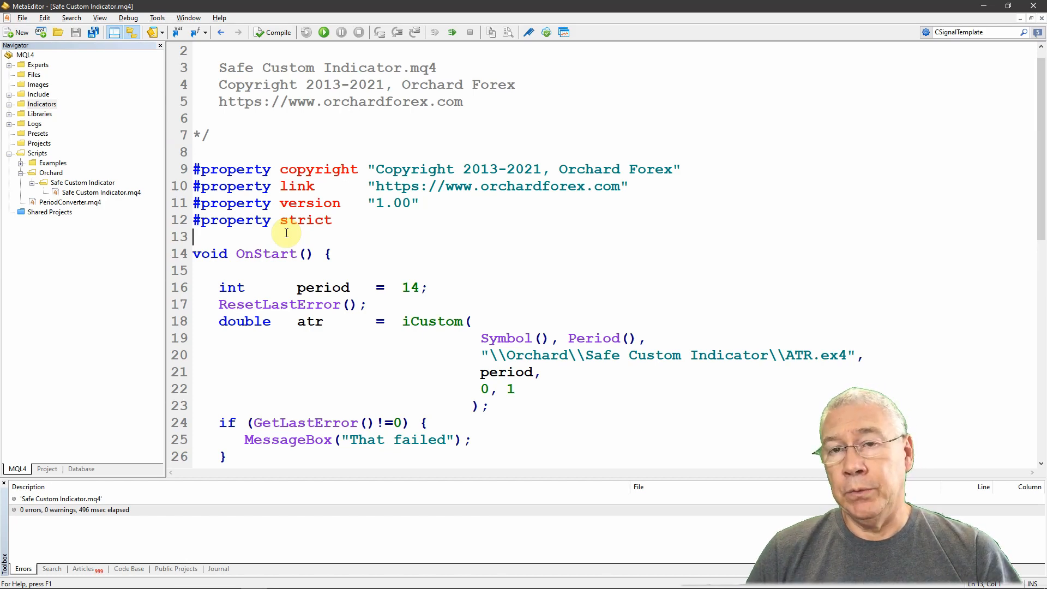
# - Add #resource "\\Indicators\\Orchard\\Safe Custom Indicator\\ATR.ex4" under the #property lines
pyautogui.write('#')
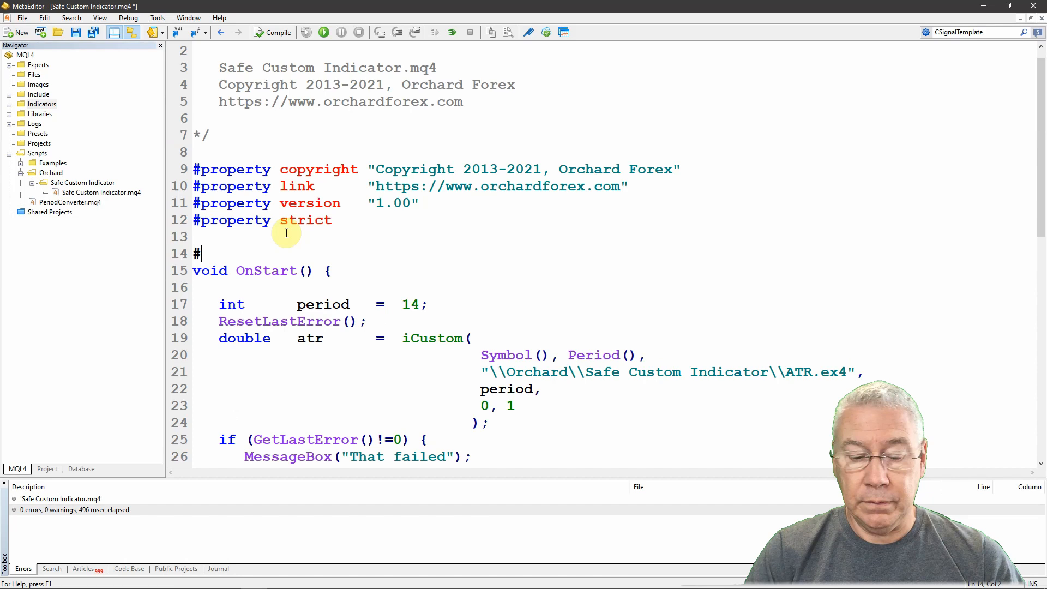
pyautogui.write('resource "\\\\Orchard\\\\Safe Custom Indicator\\\\ATR.ex4')
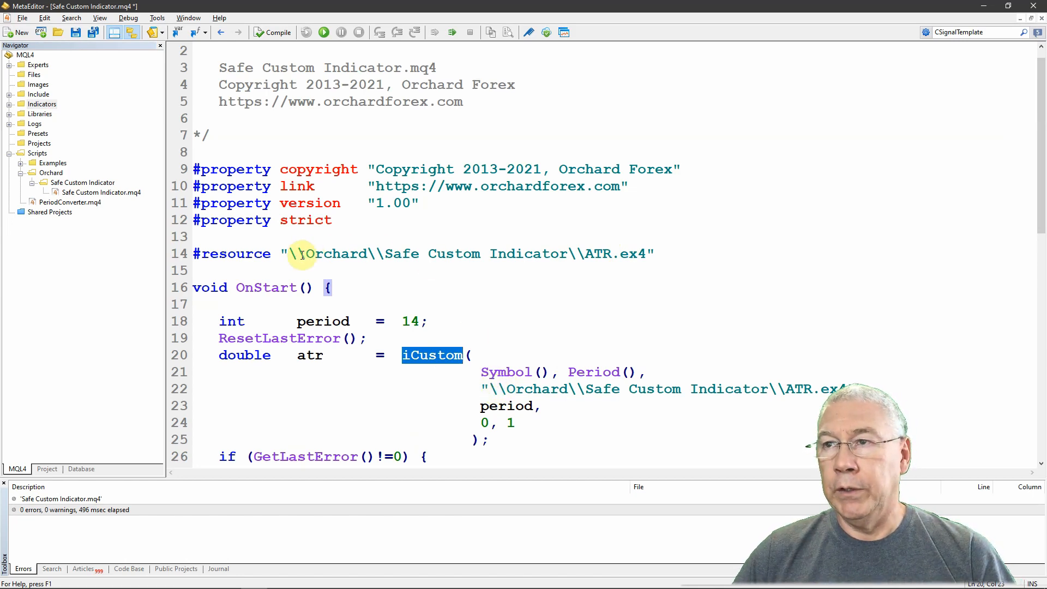
pyautogui.click(291, 253)
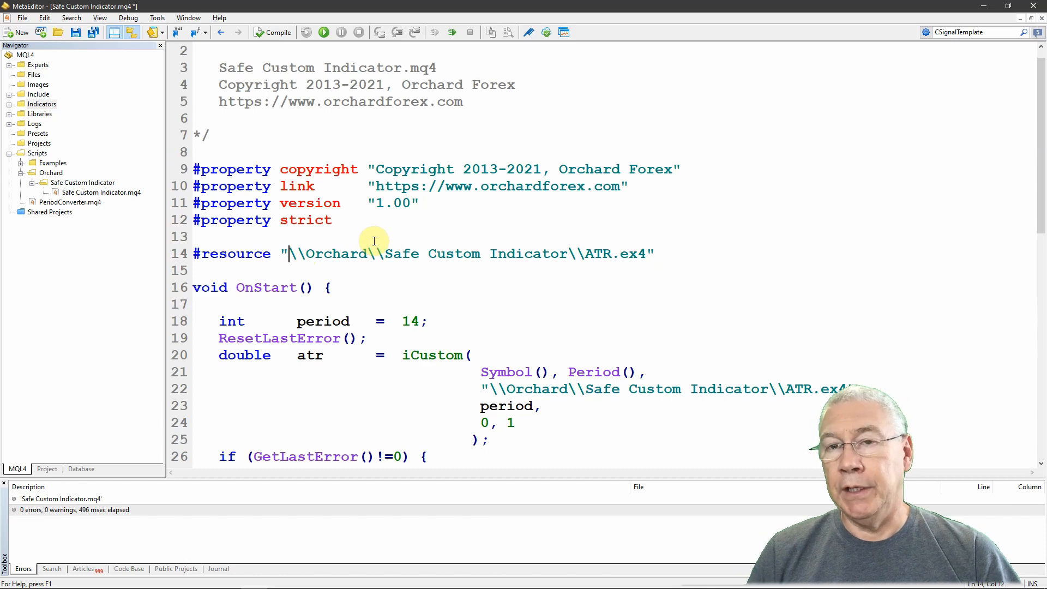
pyautogui.write('\\\\')
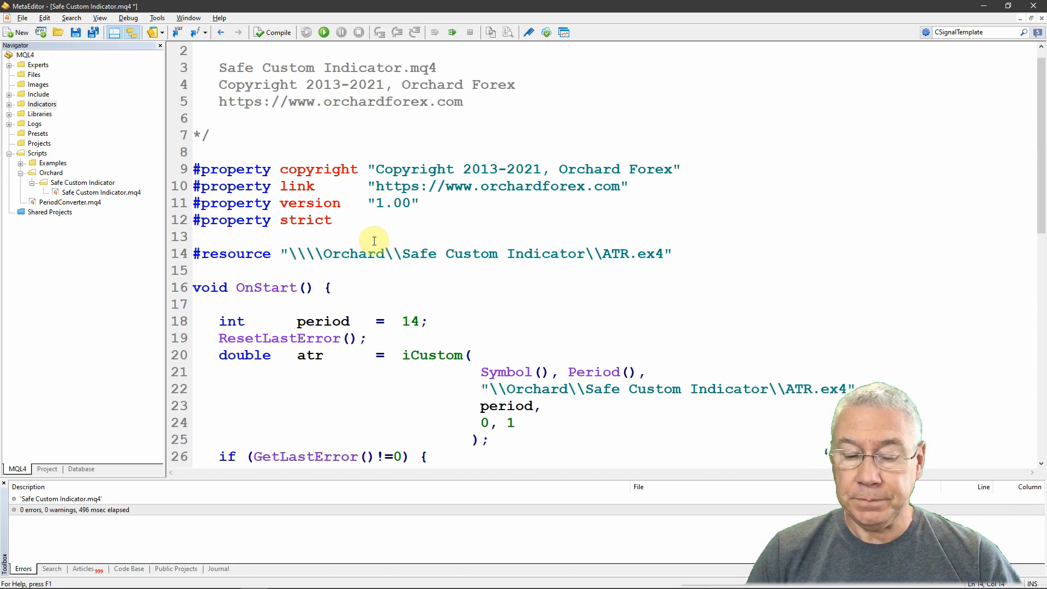
pyautogui.write('Indicators')
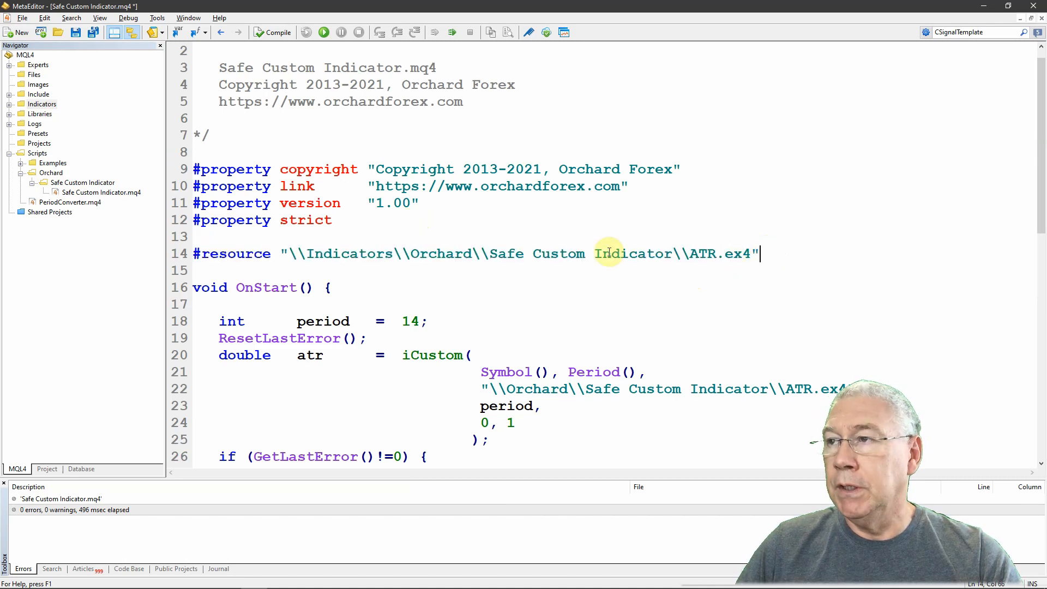
pyautogui.click(605, 253)
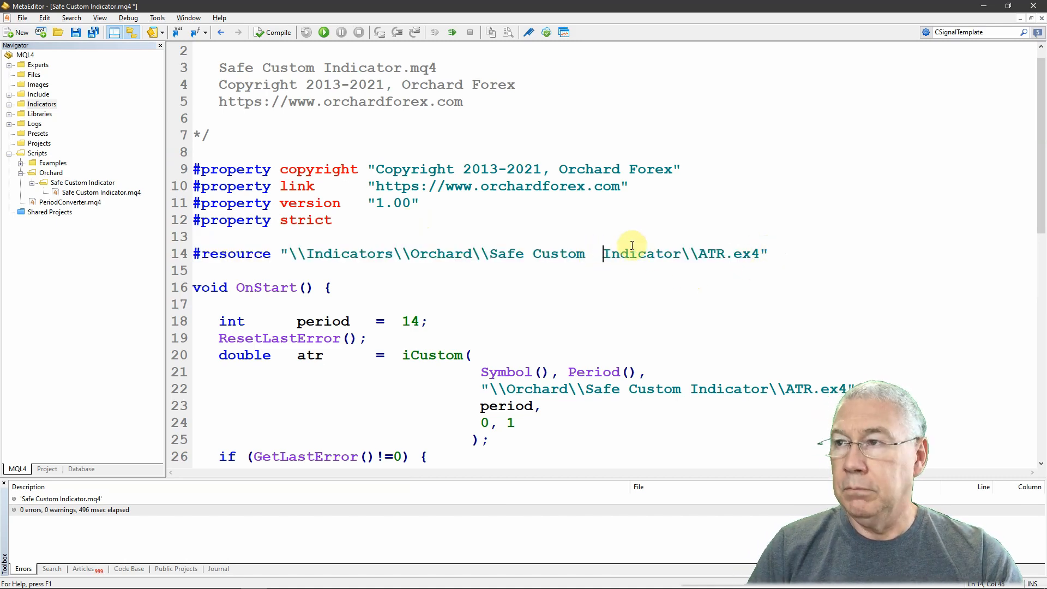
pyautogui.moveTo(598, 247)
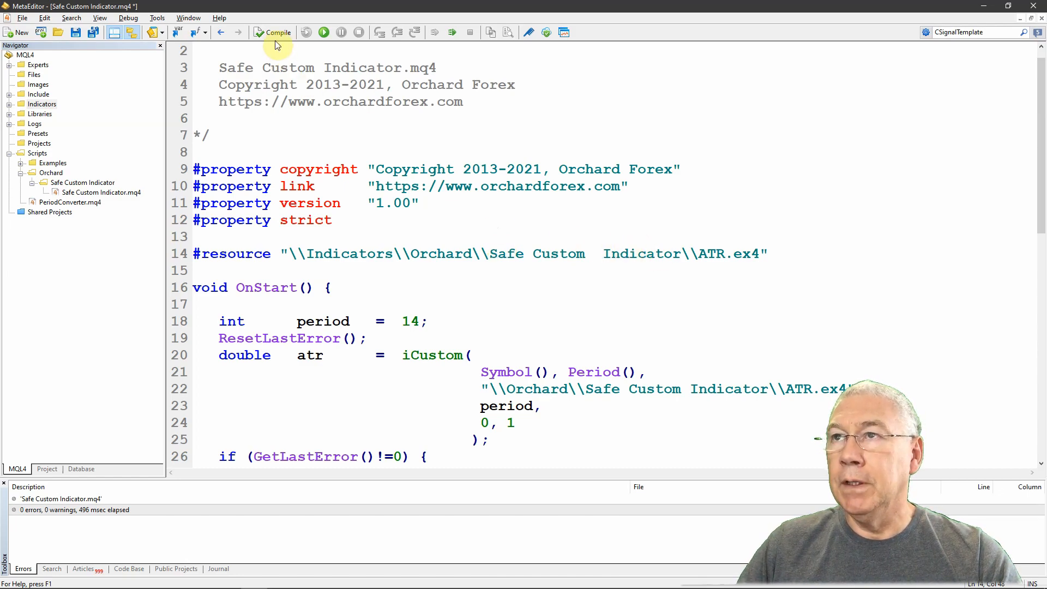
# - Compile to get the ATR.ex4 resource not-found error, check the folder, and remove the extra space in the path
pyautogui.click(273, 31)
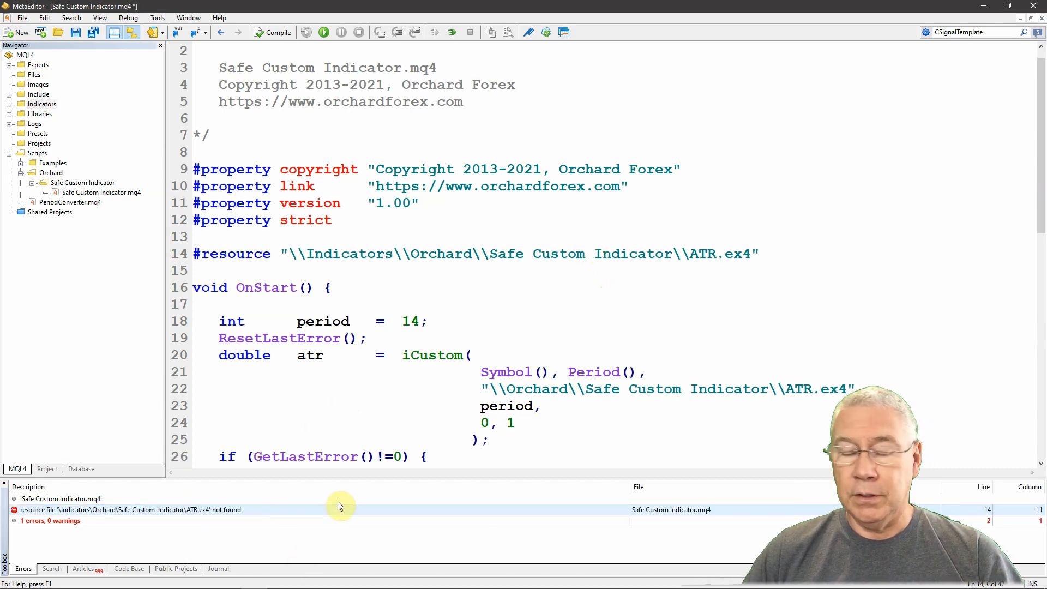
pyautogui.moveTo(373, 413)
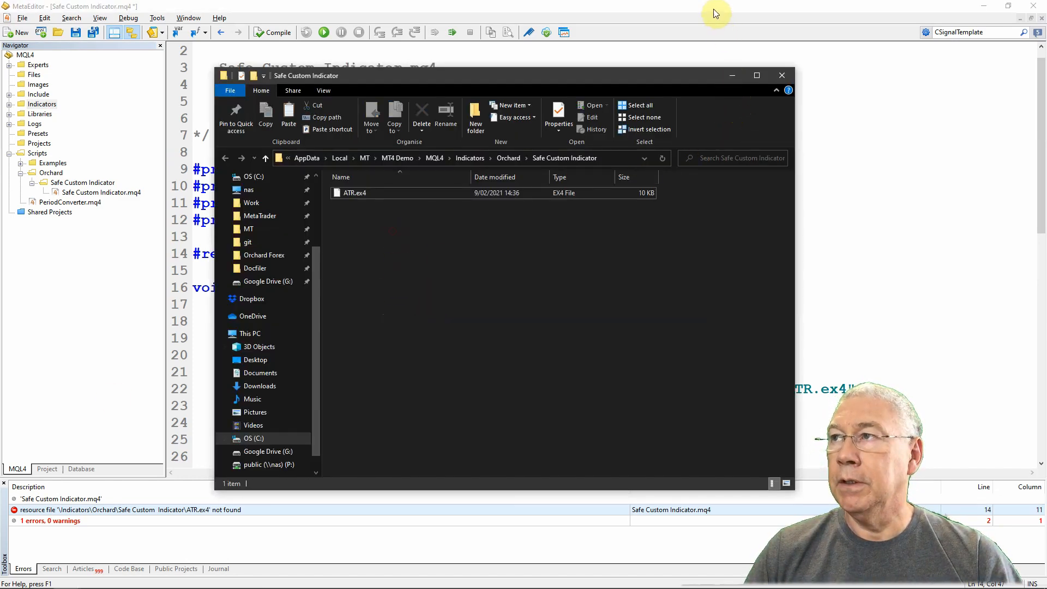
pyautogui.click(780, 75)
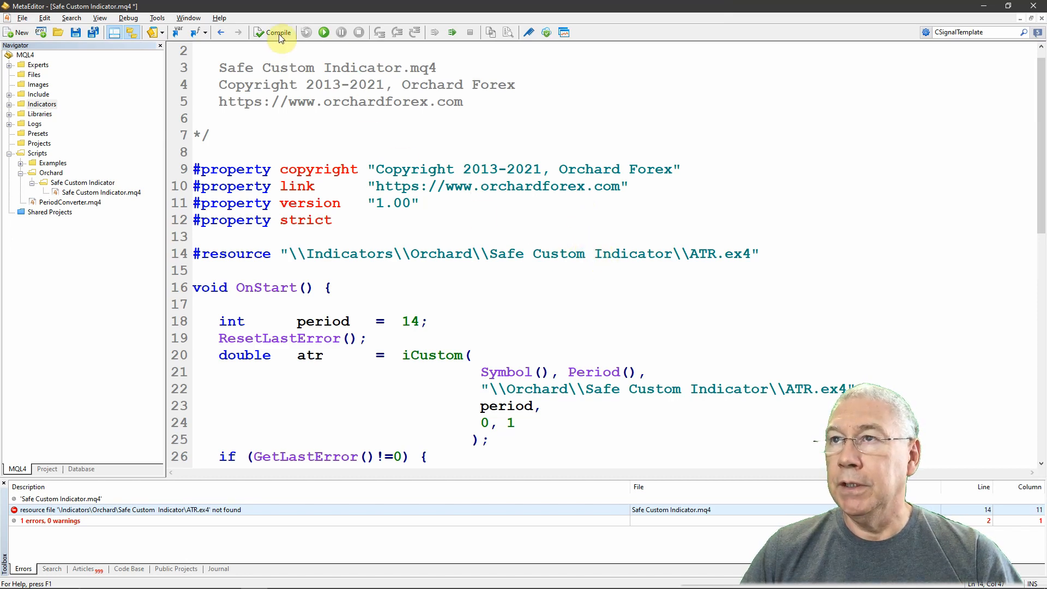
# - Recompile the script and confirm 0 errors and 0 warnings in the Errors tab
pyautogui.click(273, 31)
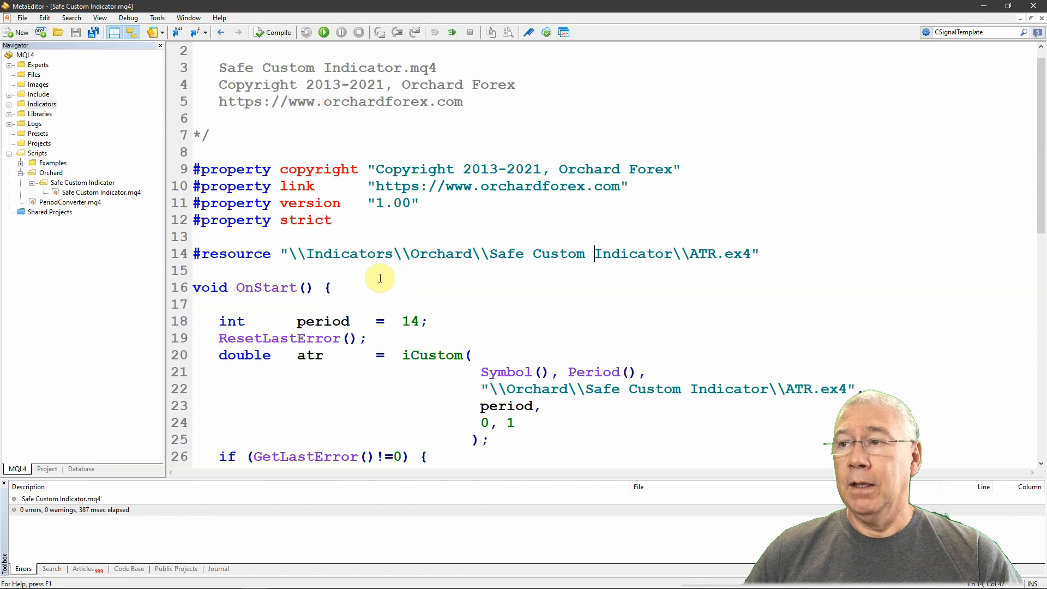
pyautogui.moveTo(391, 355)
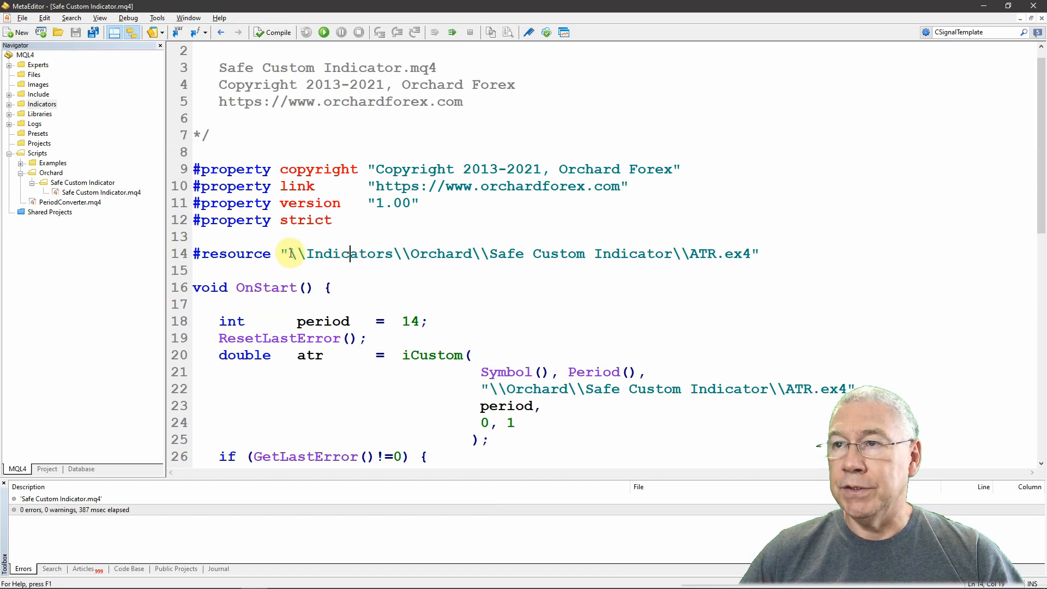
# - Point the iCustom call at "::Indicators\\Orchard\\Safe Custom Indicator\\ATR.ex4" and recompile
pyautogui.doubleClick(296, 253)
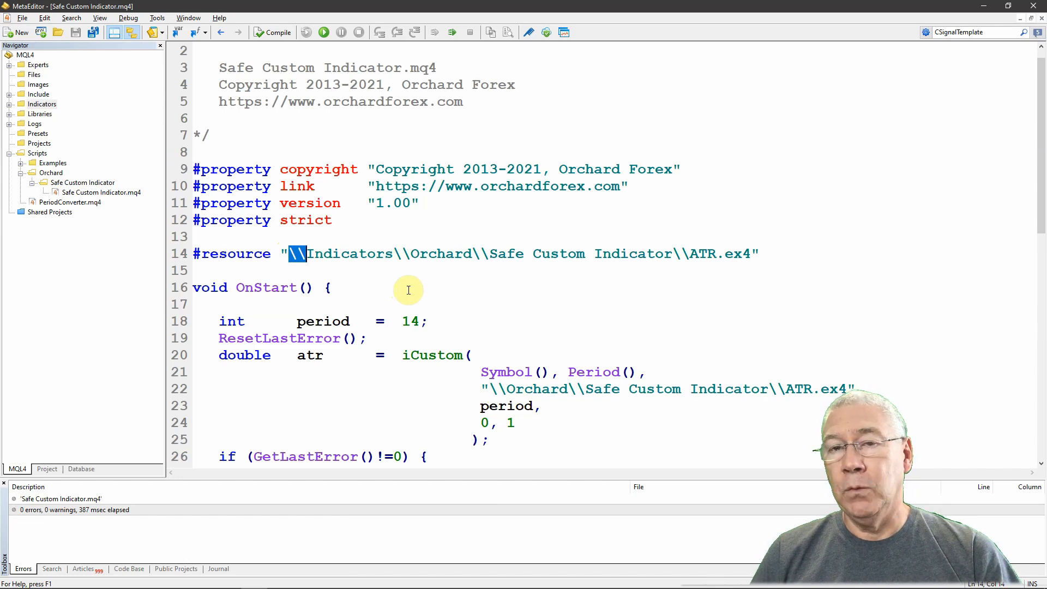
pyautogui.moveTo(403, 276)
pyautogui.write('::Indicators')
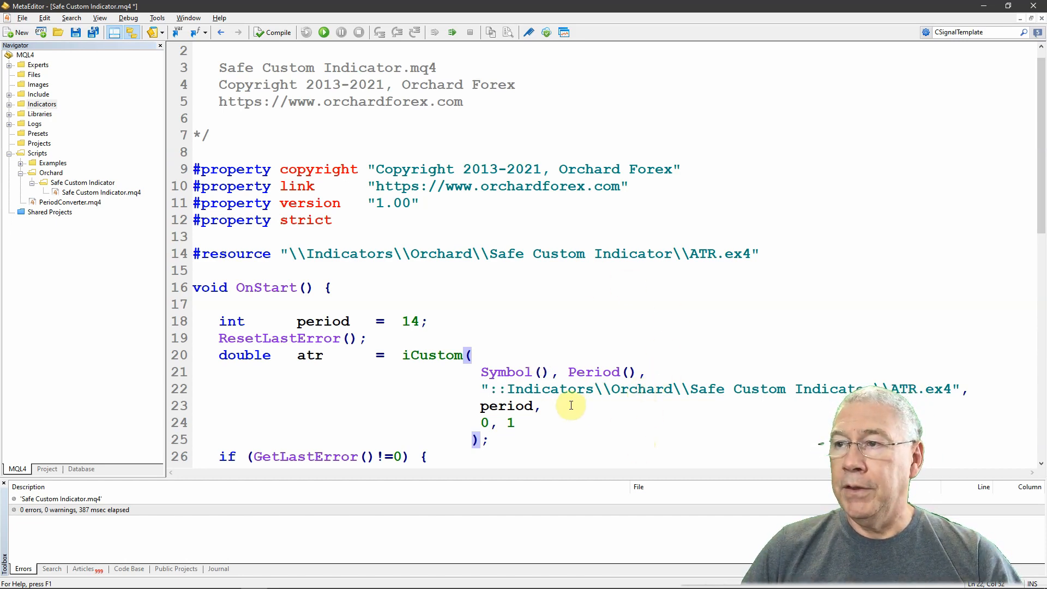
pyautogui.moveTo(576, 396)
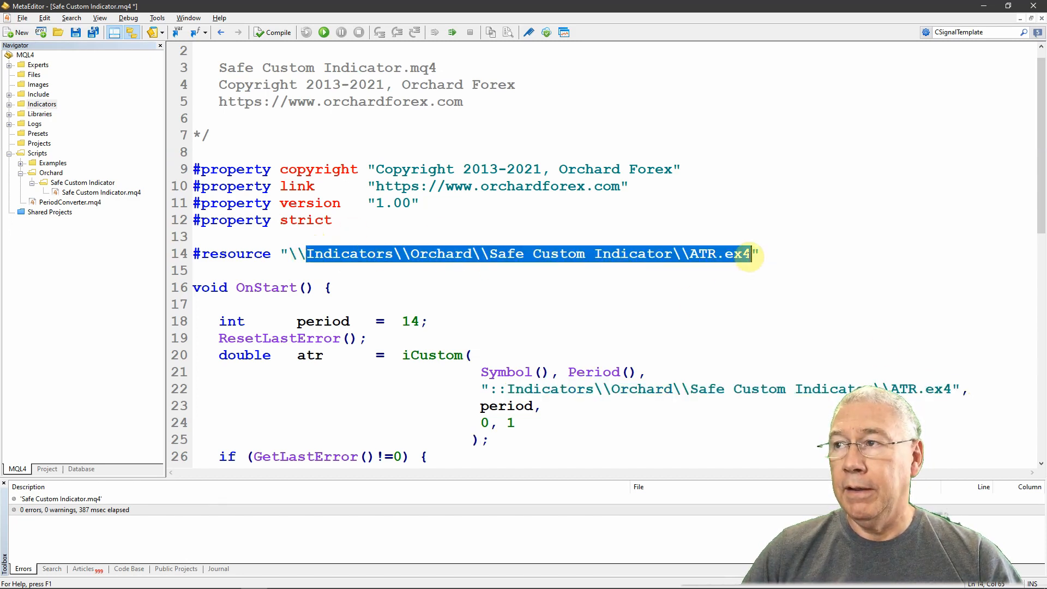
pyautogui.moveTo(506, 391)
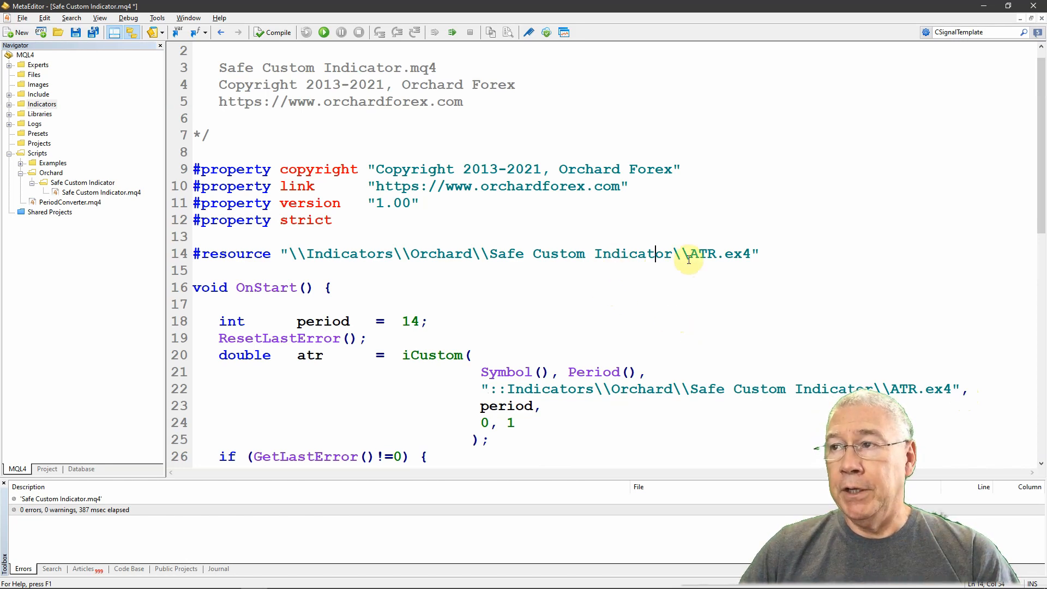
pyautogui.click(560, 389)
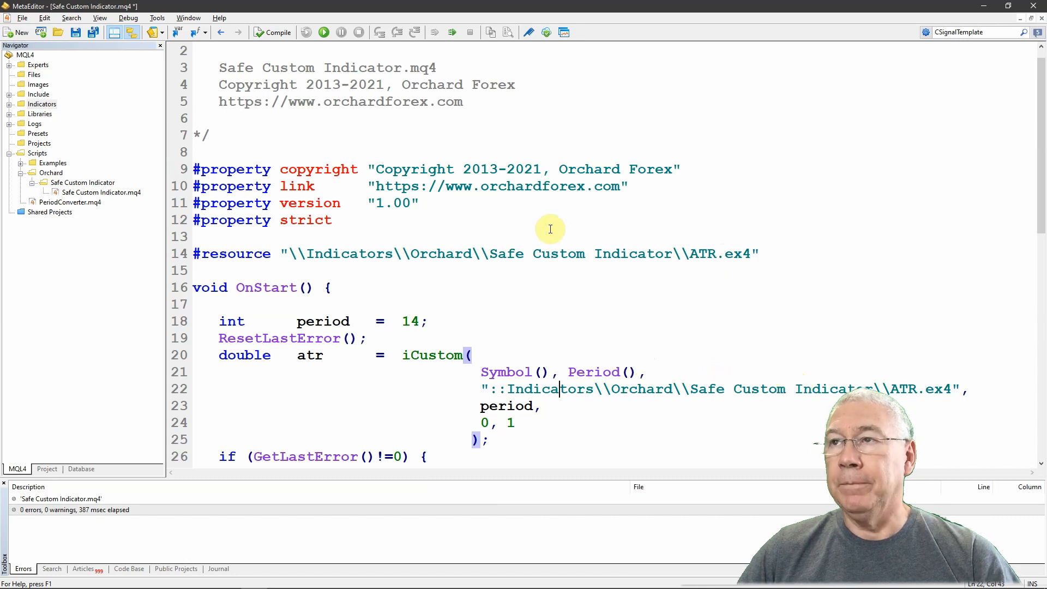
pyautogui.click(275, 31)
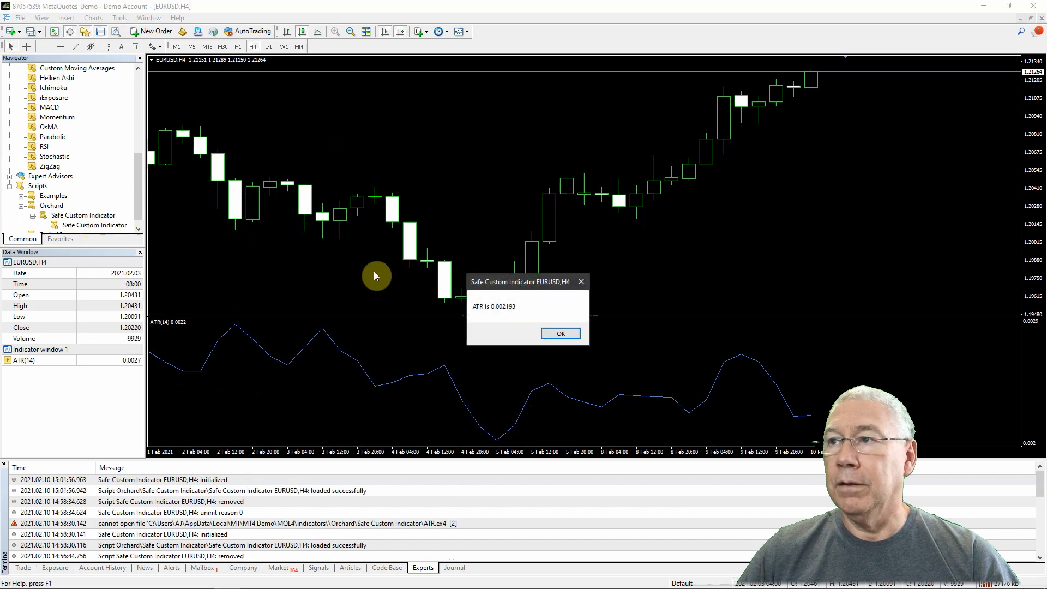
# - Dismiss the ATR 0.002193 message, check the empty indicator folder, and return to MetaTrader 4
pyautogui.click(560, 334)
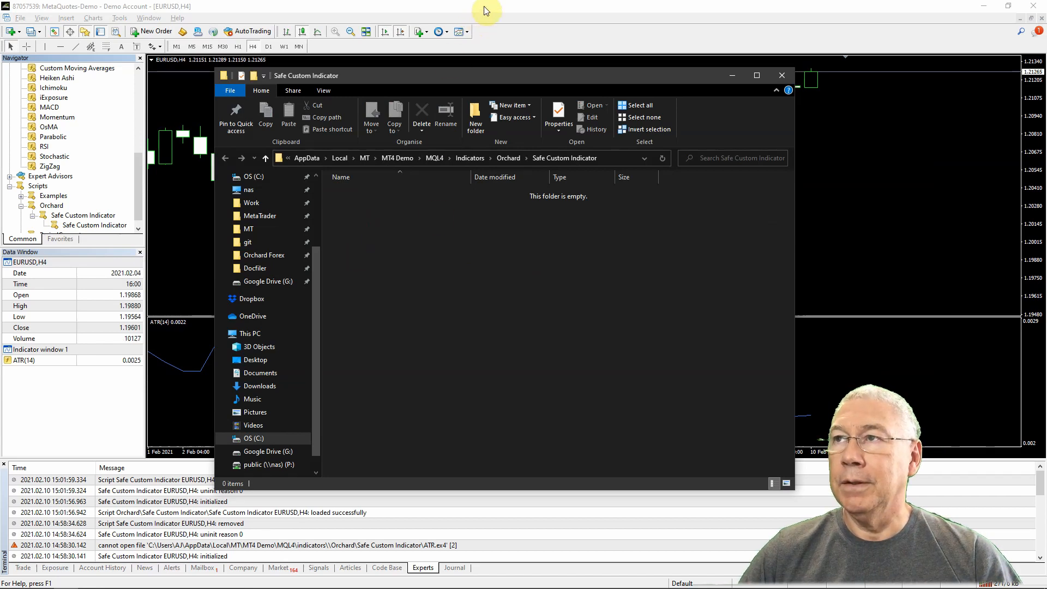
pyautogui.click(781, 76)
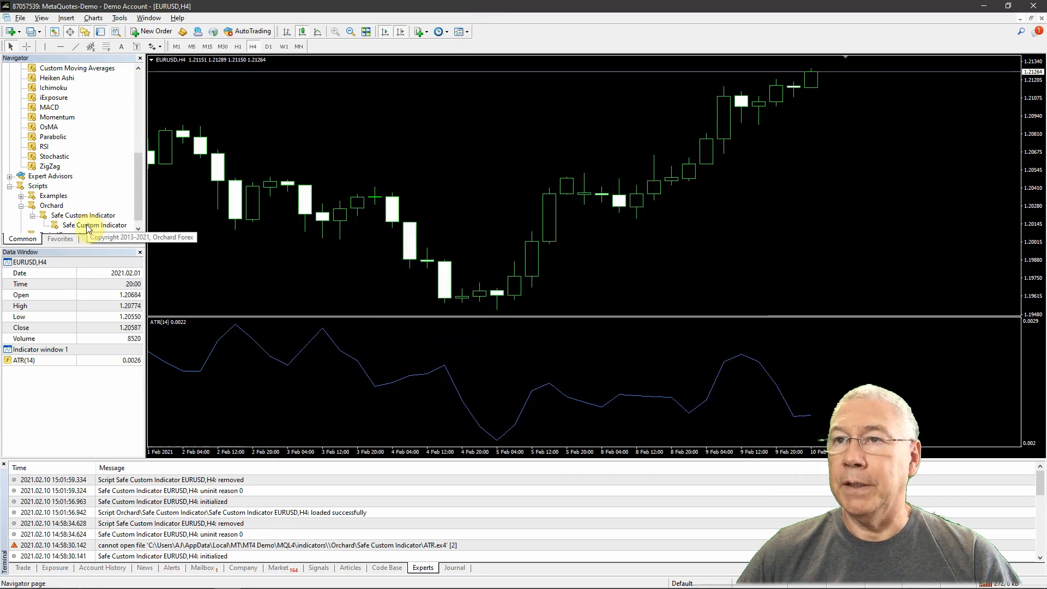
# - Rerun Safe Custom Indicator from the Navigator and dismiss its ATR 0.002193 result
pyautogui.doubleClick(93, 225)
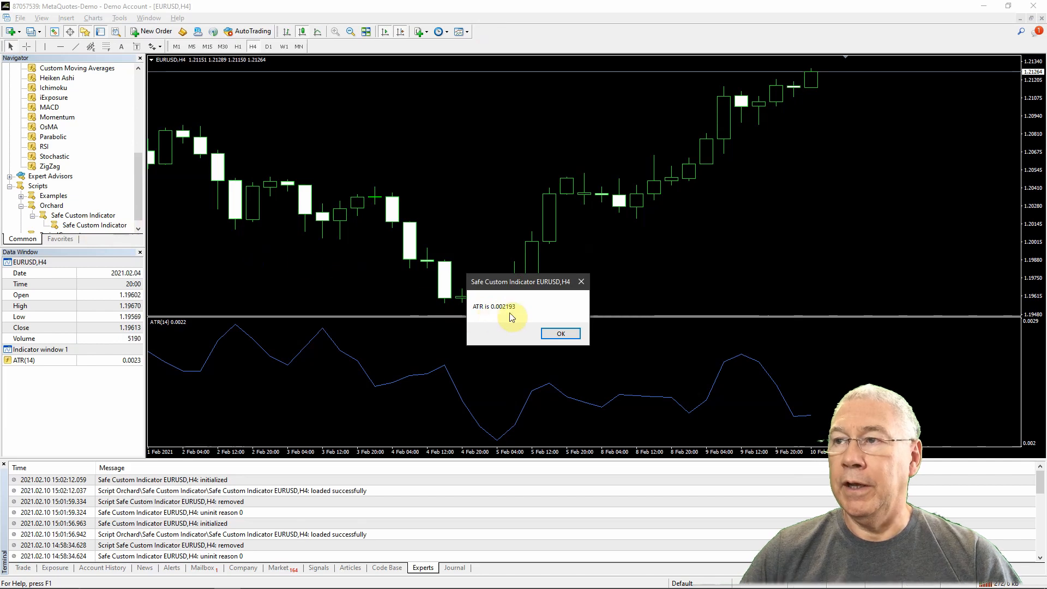
pyautogui.click(561, 334)
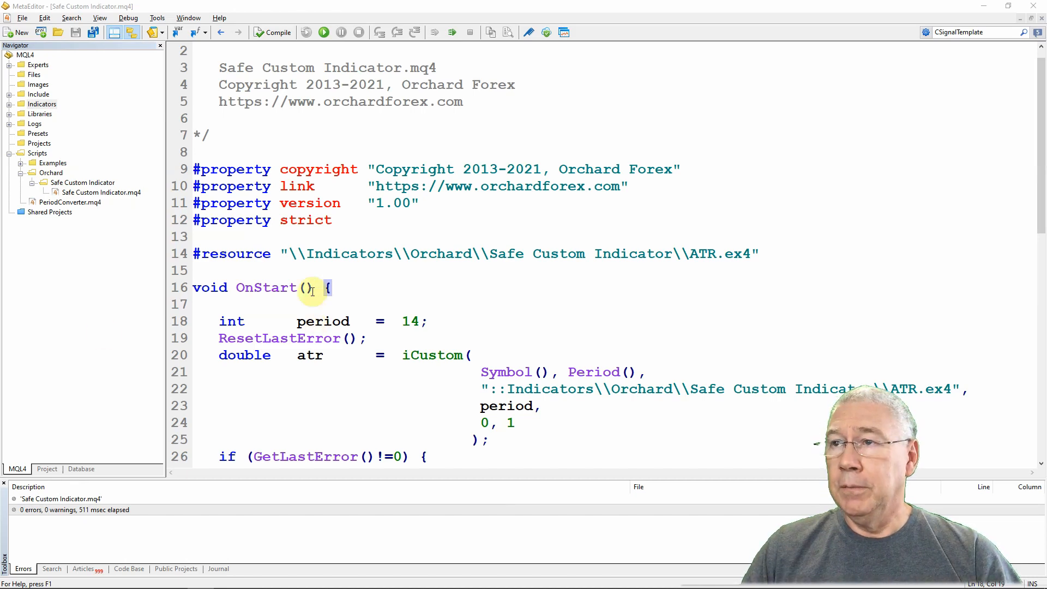
pyautogui.moveTo(744, 257)
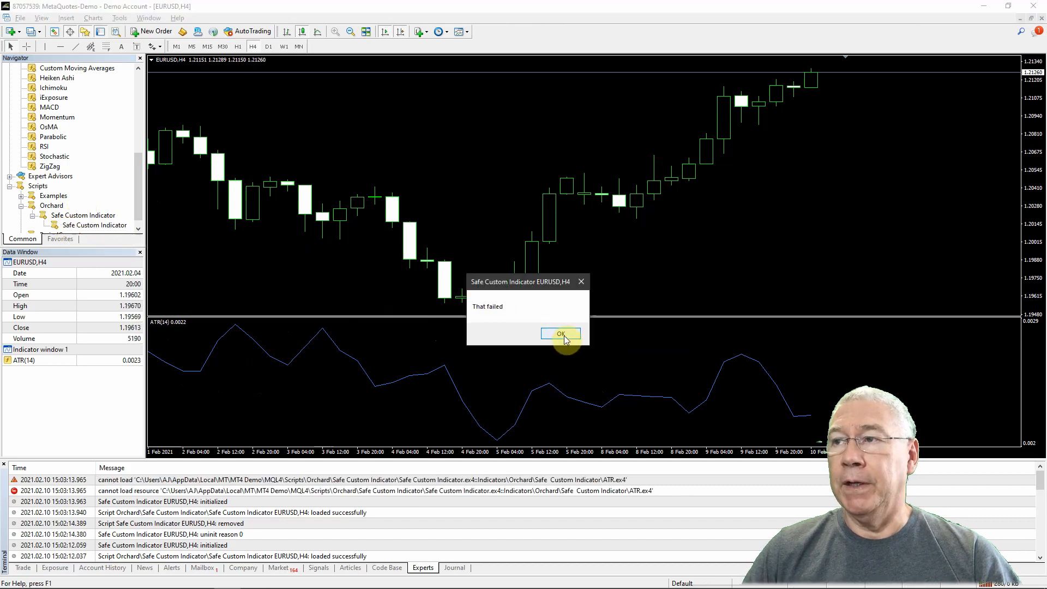
# - Dismiss the "That failed" message after reading the resource load error in the Experts log
pyautogui.click(560, 334)
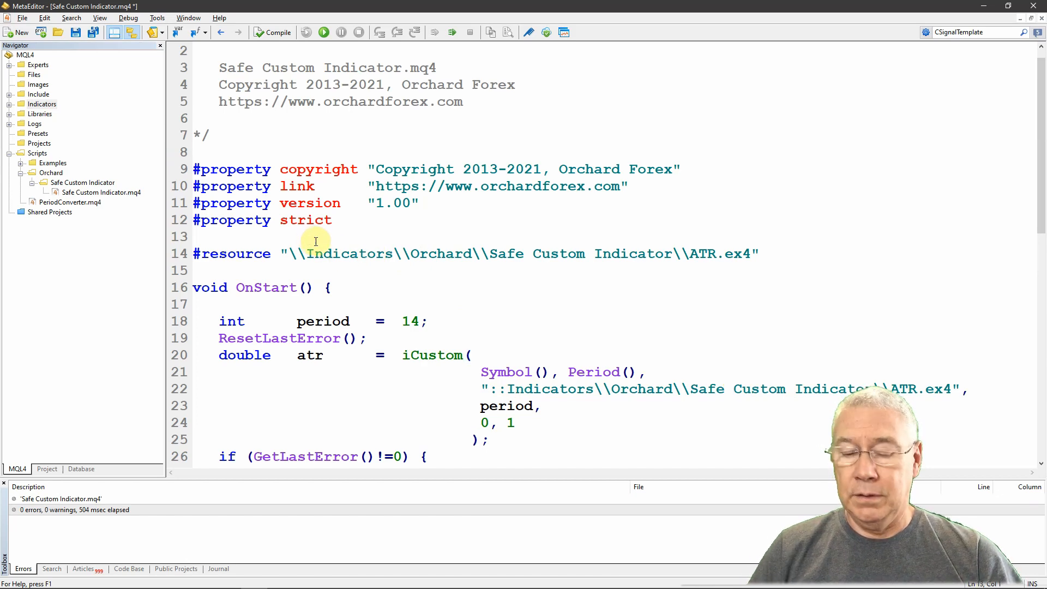
# - Add line 14: #define ATRIndicator "\\Indicators\\Orchard\\Safe Custom Indicator\\ATR.ex4" above the #resource directive
pyautogui.press('Enter')
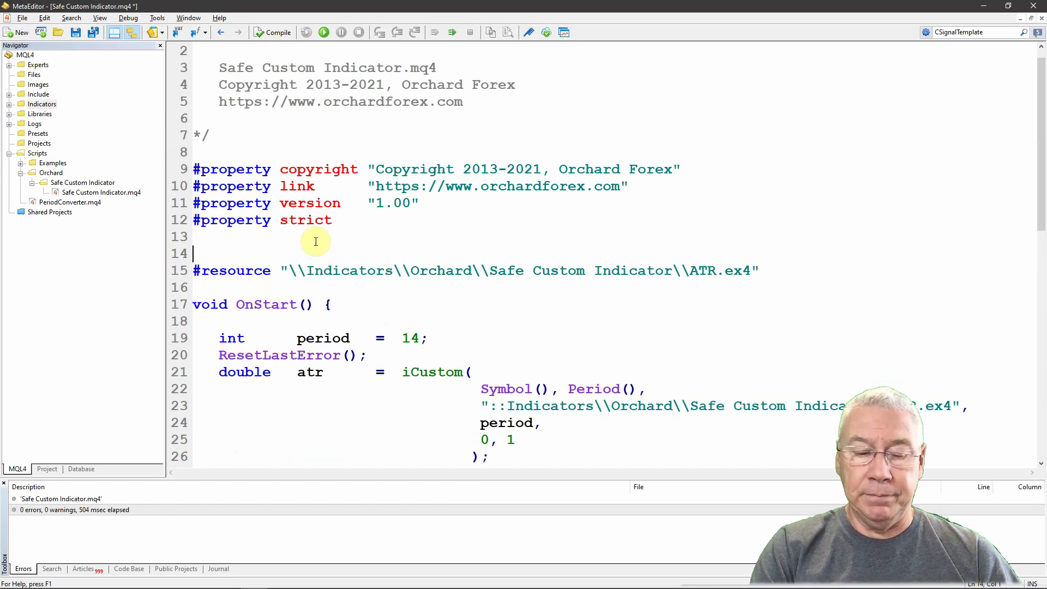
pyautogui.write('#define')
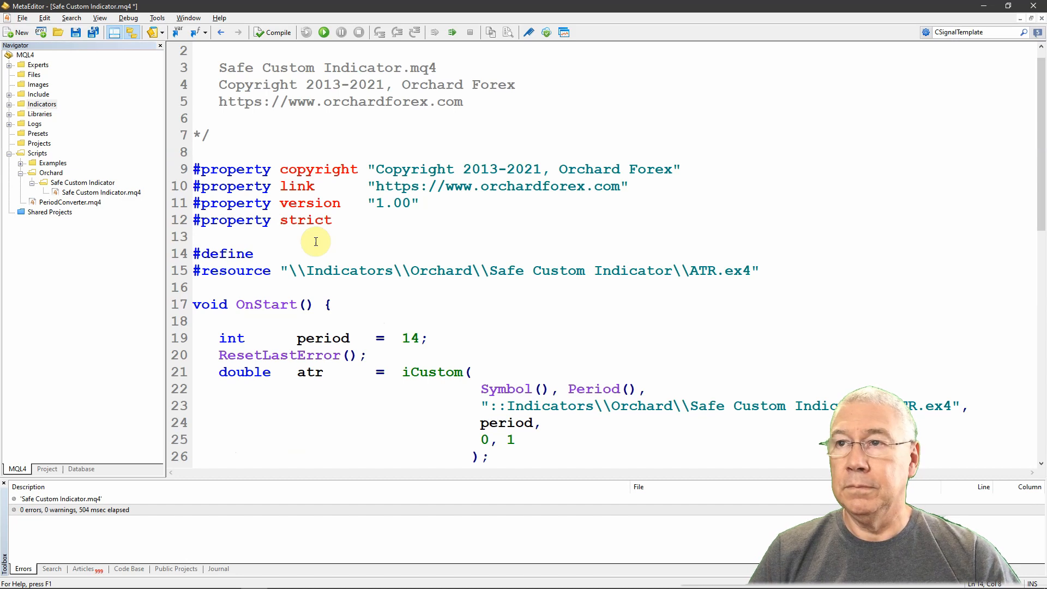
pyautogui.write('ATR')
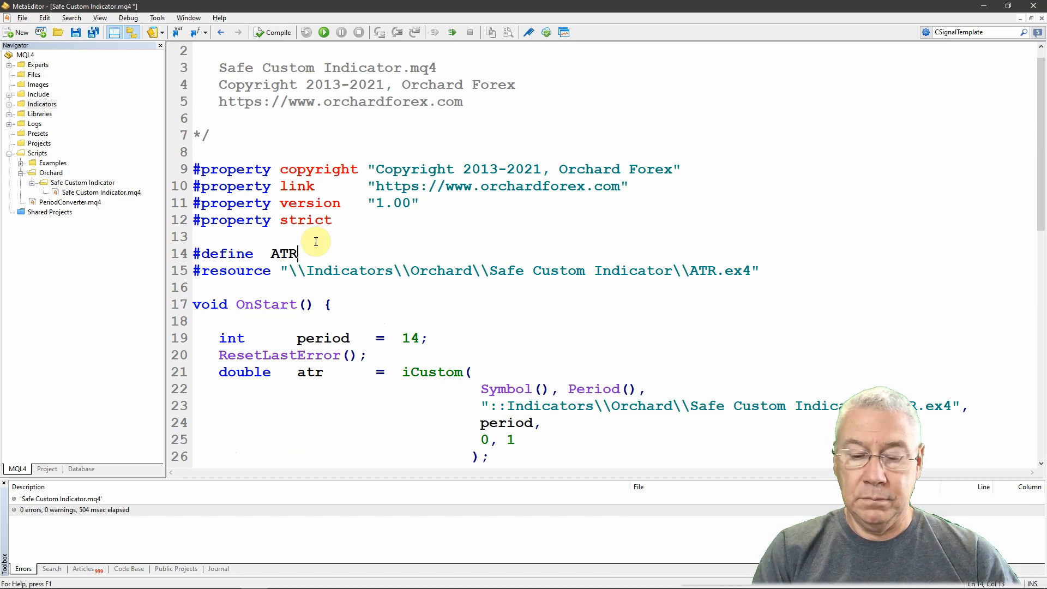
pyautogui.write('Indicator')
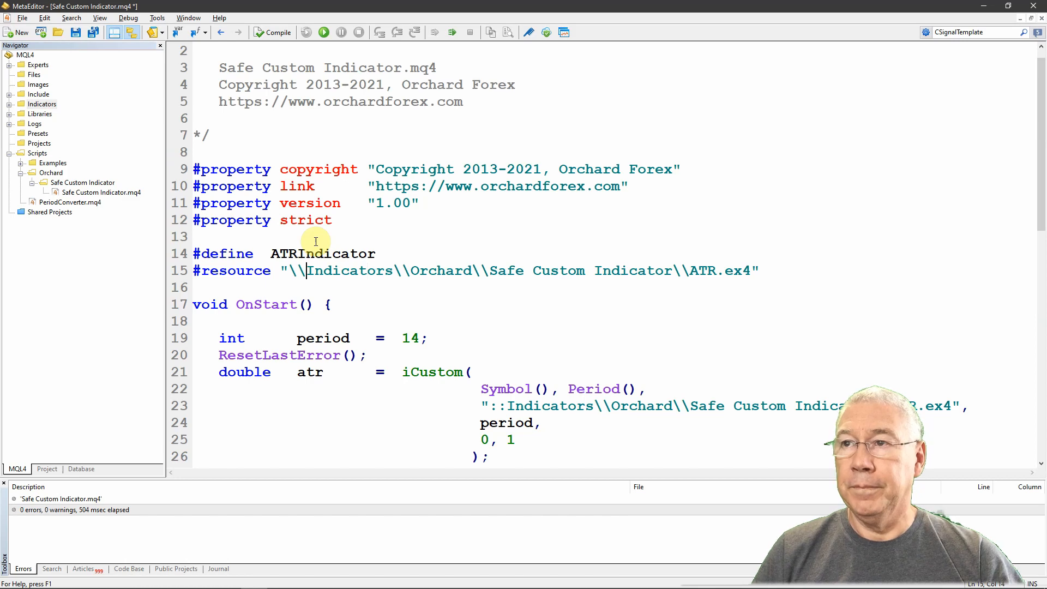
pyautogui.moveTo(280, 270); pyautogui.dragTo(759, 270)
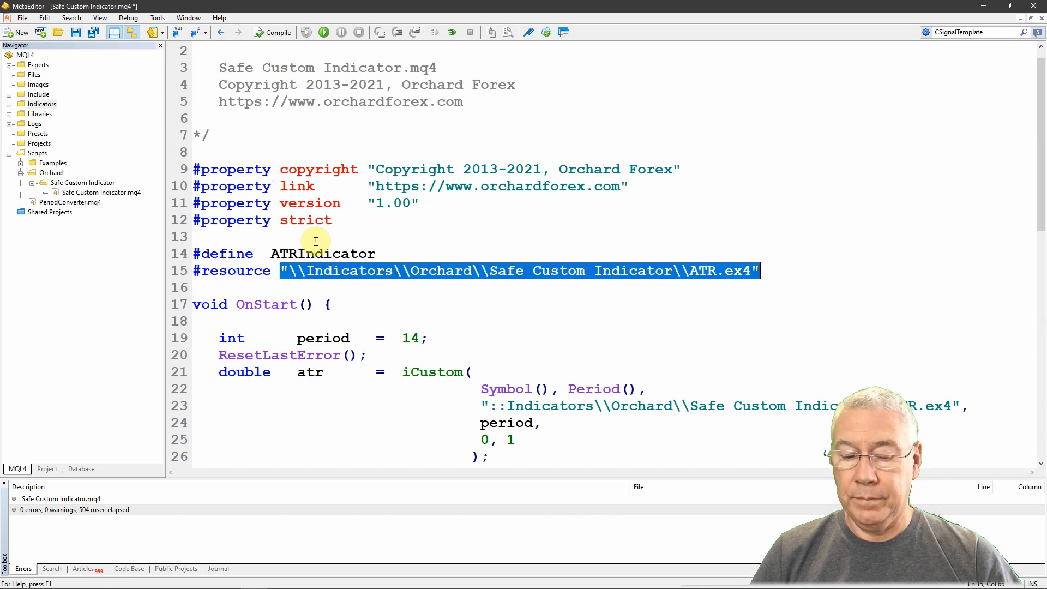
pyautogui.write('"\\\\Indicators\\\\Orchard\\\\Safe Custom Indicator\\\\ATR.ex4"')
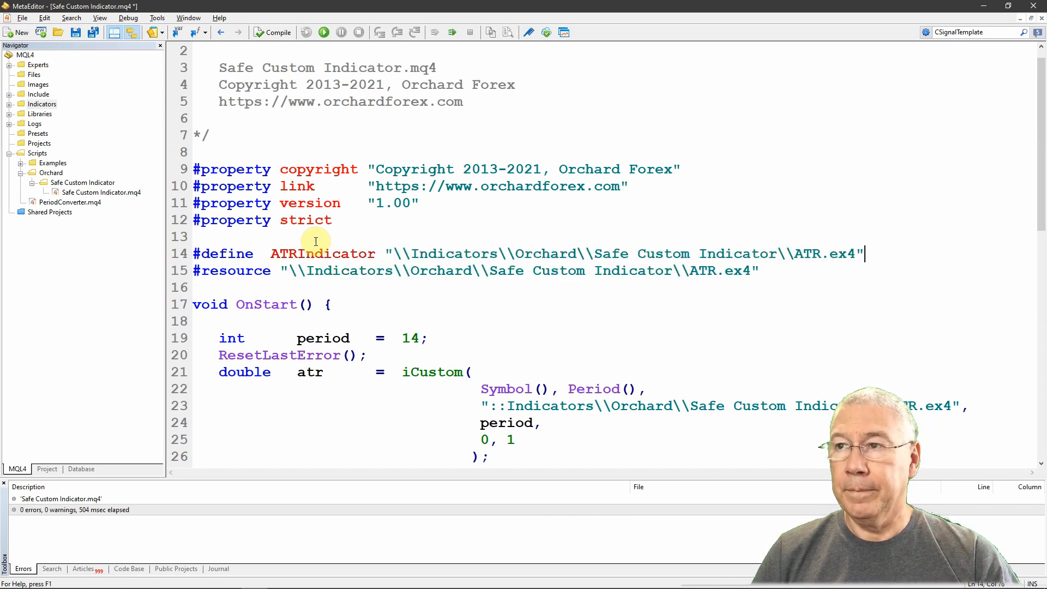
pyautogui.moveTo(785, 274)
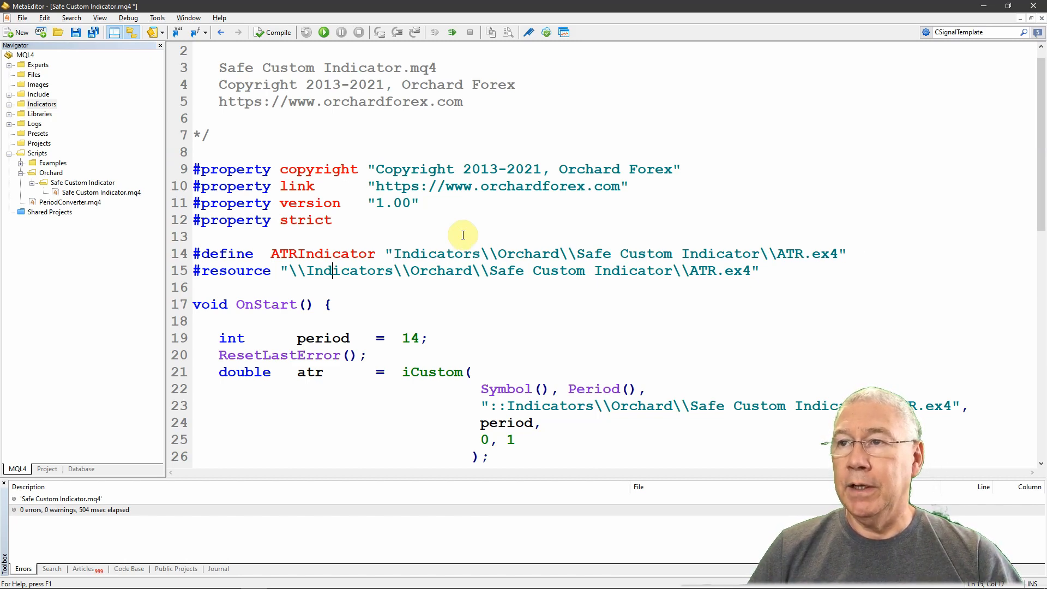
# - Replace the hard-coded #resource path with "\\" + ATRIndicator, stripping leading backslashes from the define
pyautogui.moveTo(305, 270); pyautogui.dragTo(758, 270)
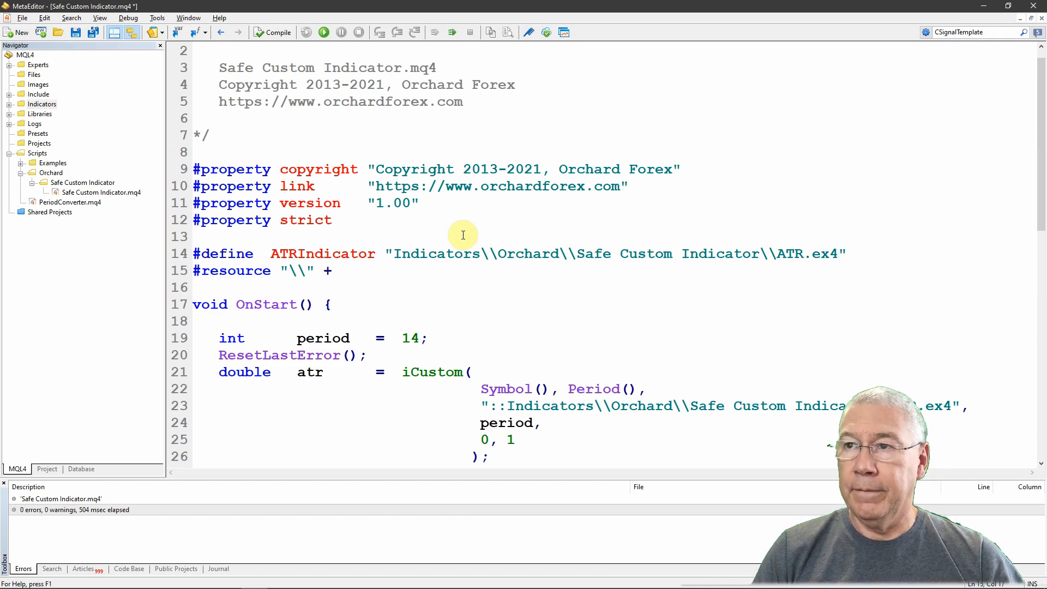
pyautogui.write('ATRIndicator')
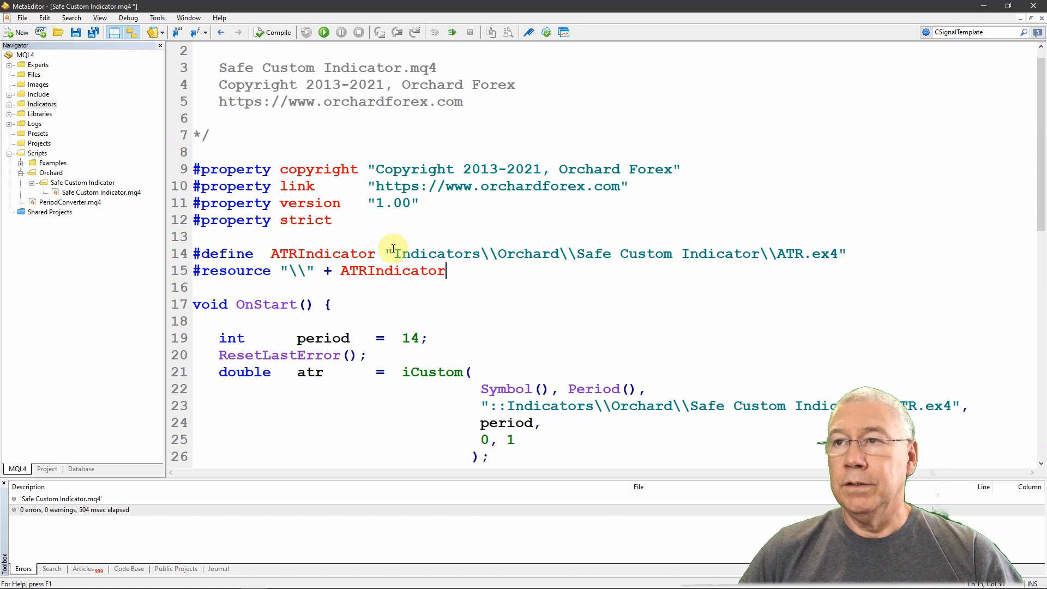
pyautogui.doubleClick(322, 253)
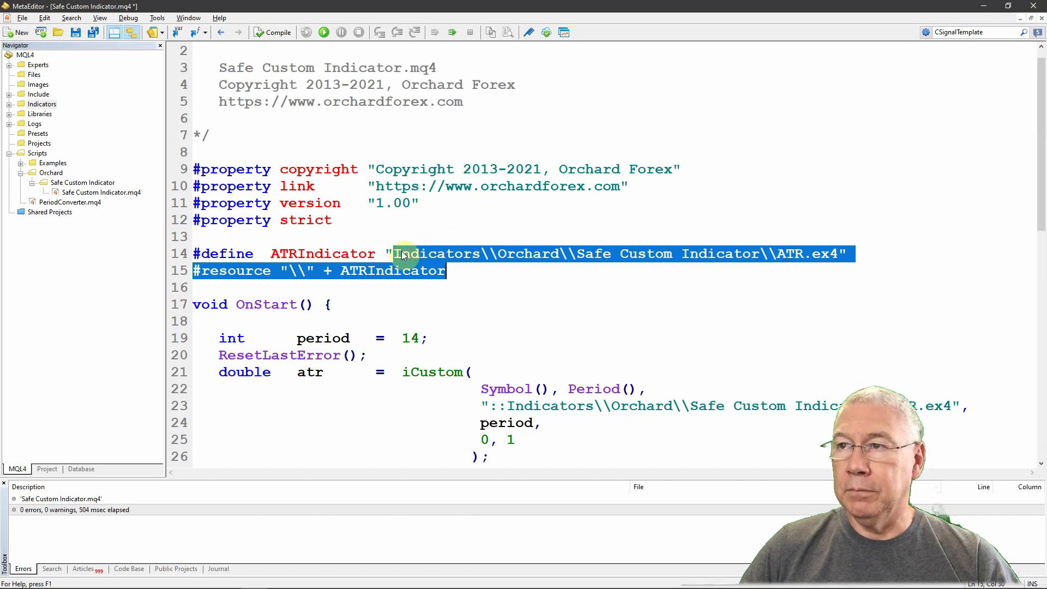
pyautogui.click(401, 253)
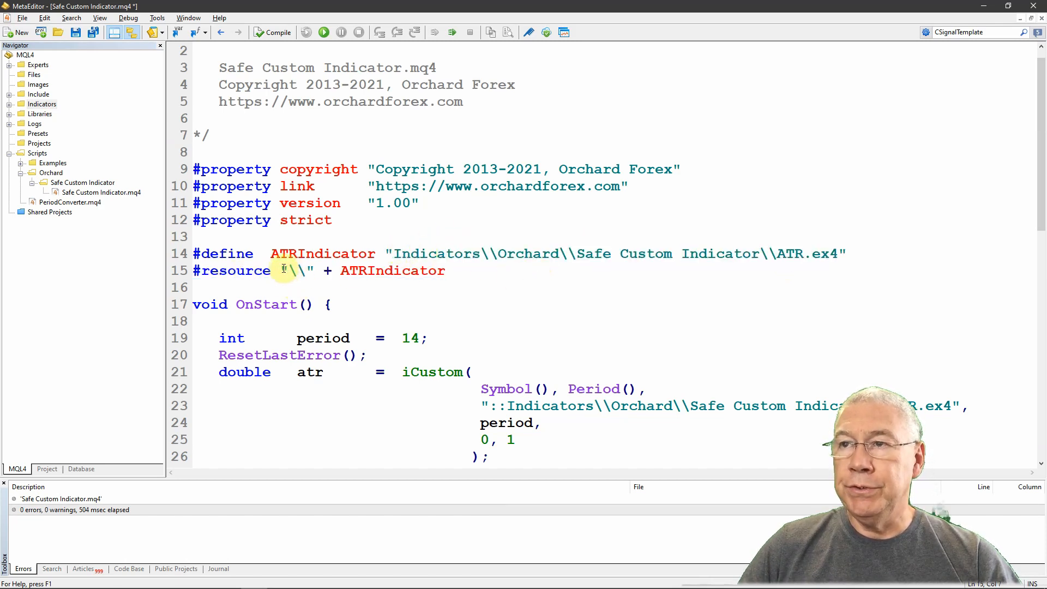
pyautogui.moveTo(281, 270); pyautogui.dragTo(314, 270)
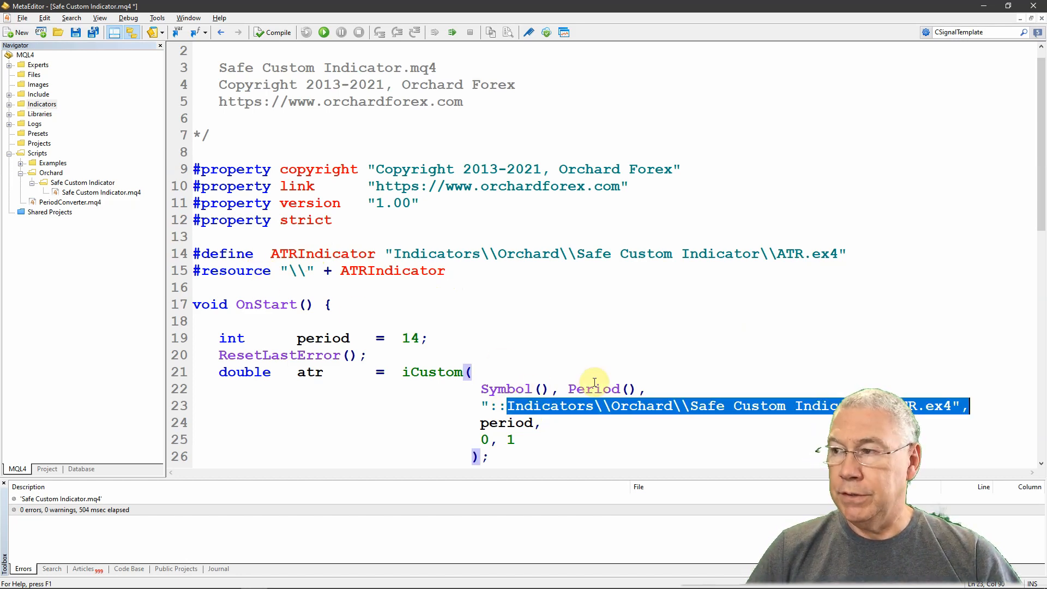
# - Make the iCustom call pass "::" + ATRIndicator instead of the hard-coded indicator path
pyautogui.press('Delete')
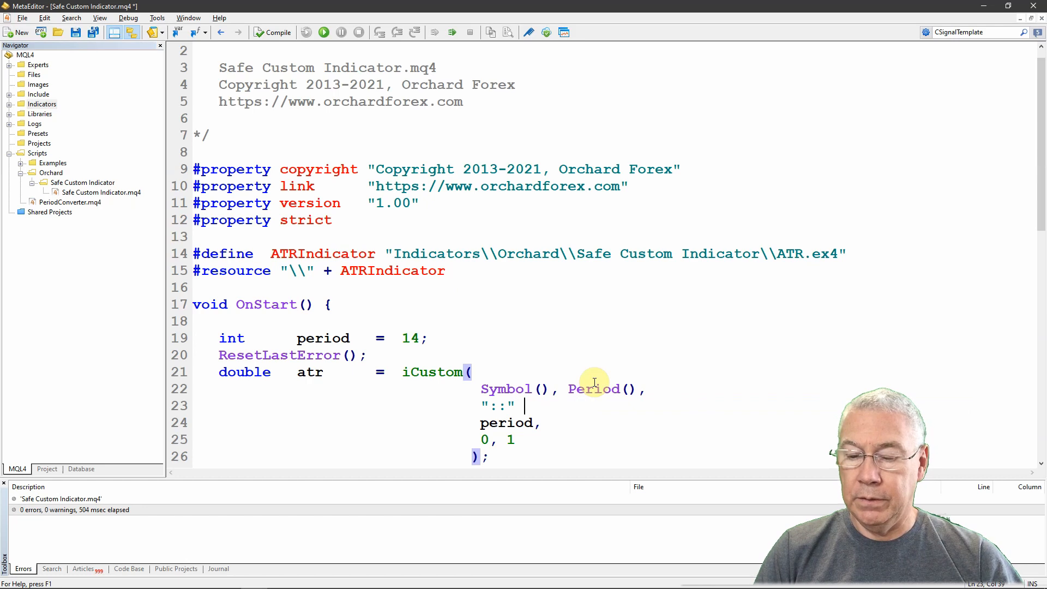
pyautogui.write('+ ATR')
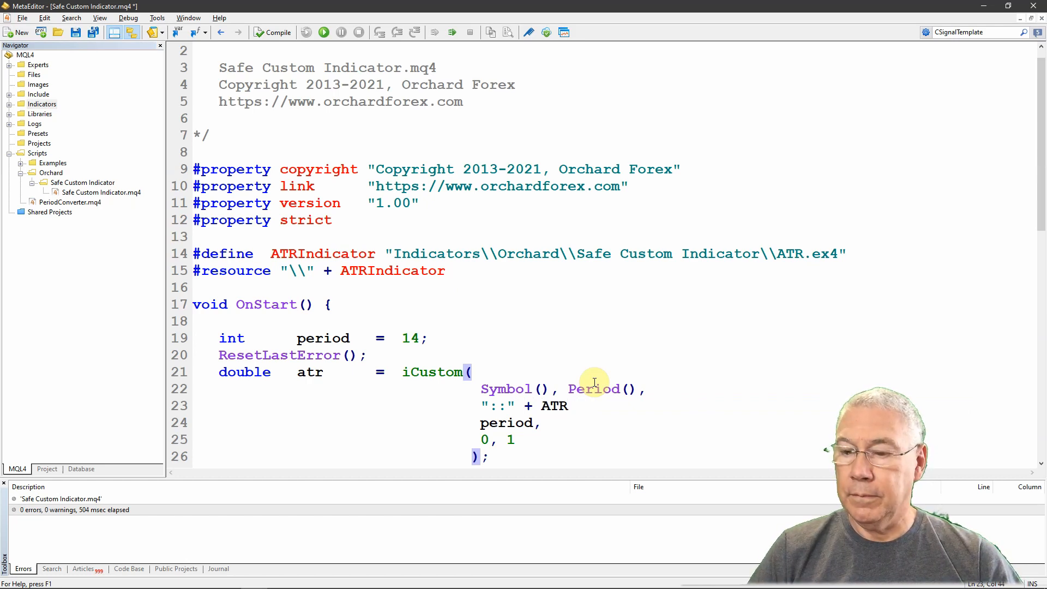
pyautogui.write('Indicator,')
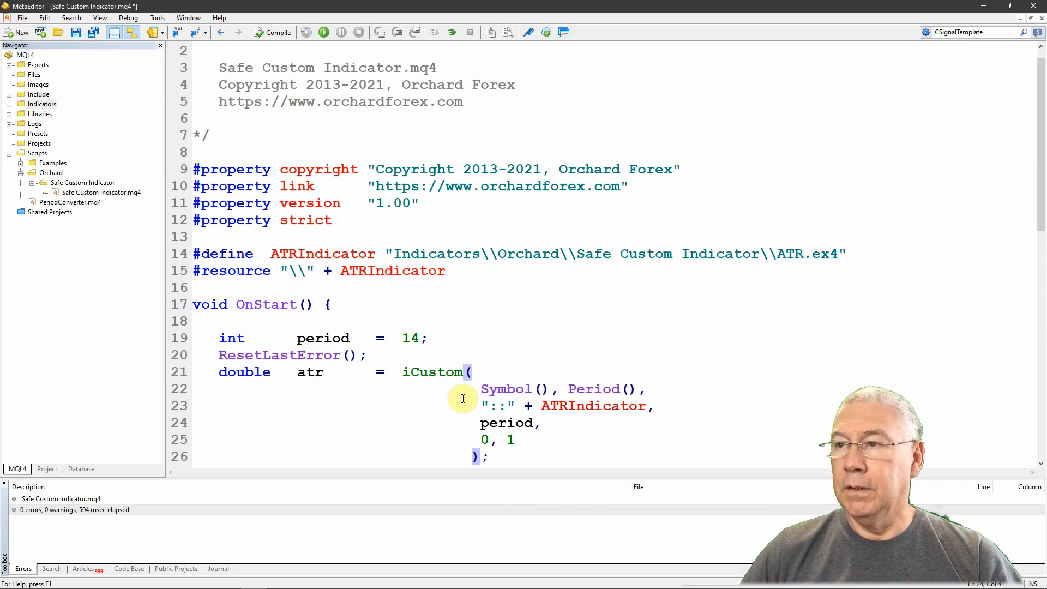
pyautogui.doubleClick(497, 406)
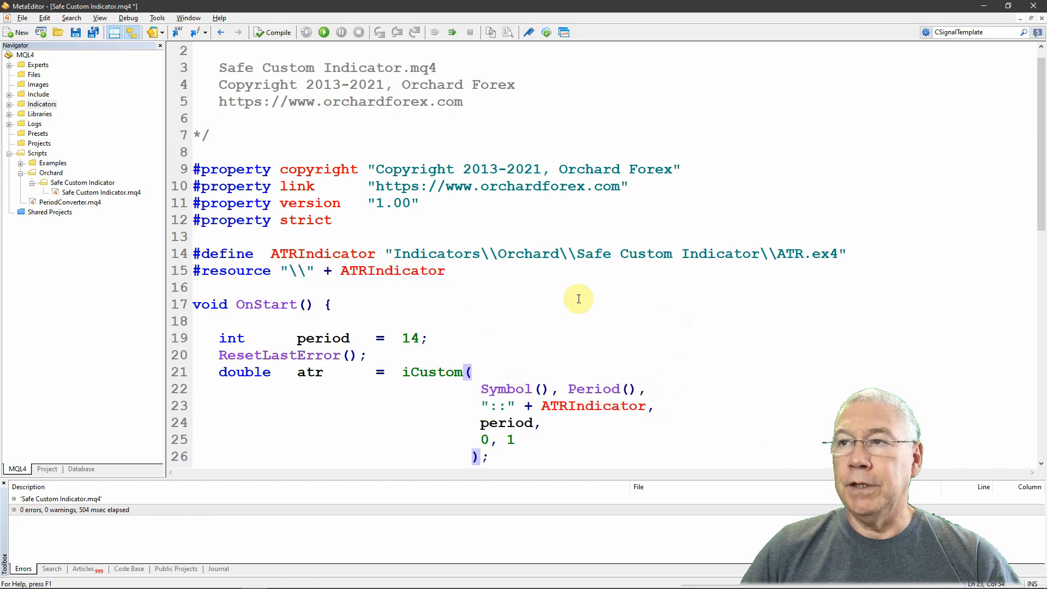
pyautogui.click(594, 253)
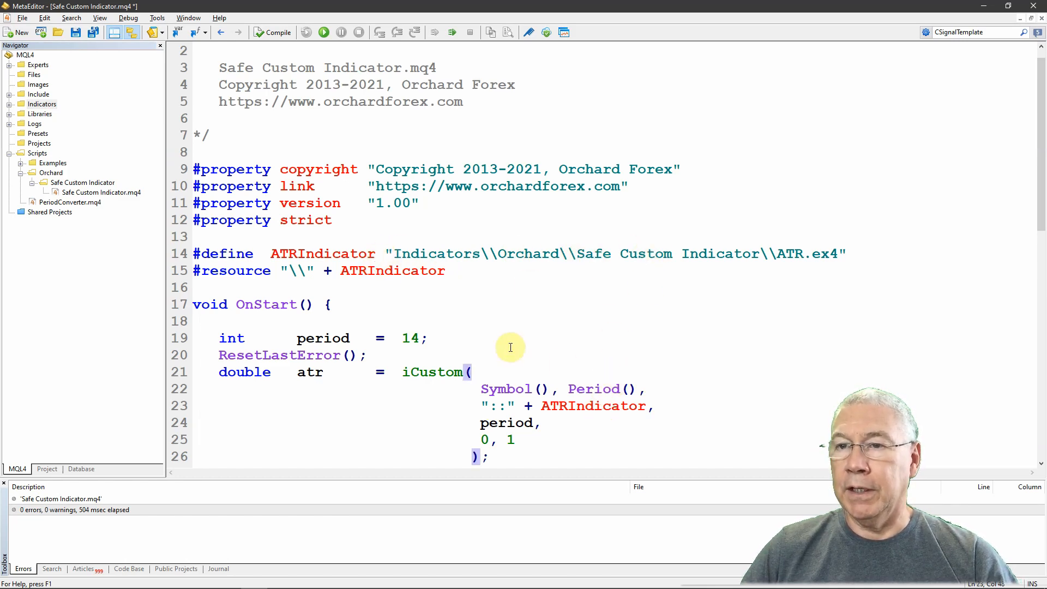
# - Compile the define-based script until it reports 0 errors and 0 warnings
pyautogui.click(276, 32)
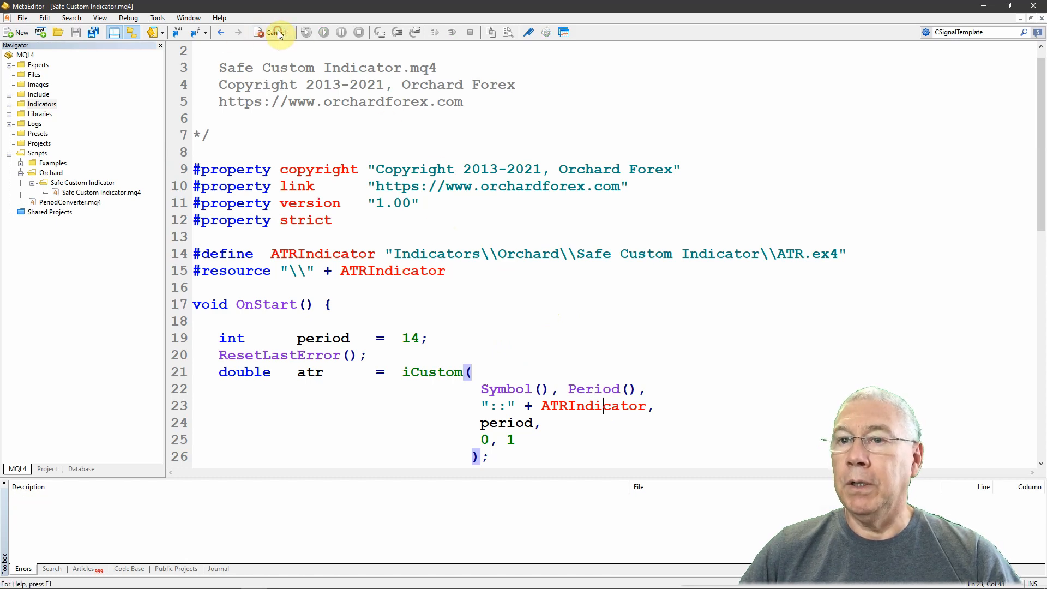
pyautogui.click(275, 32)
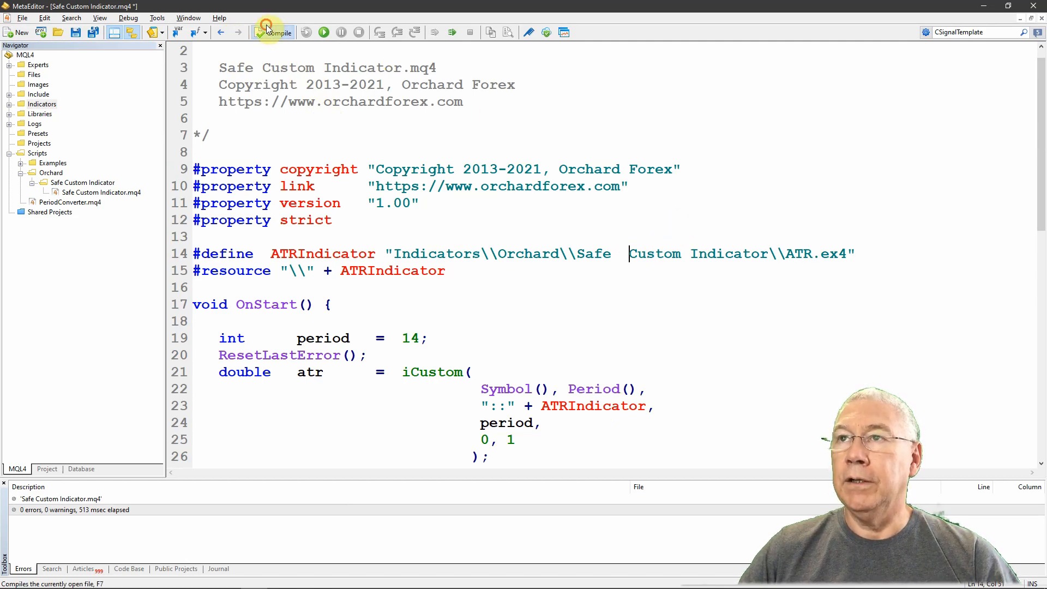
pyautogui.click(261, 32)
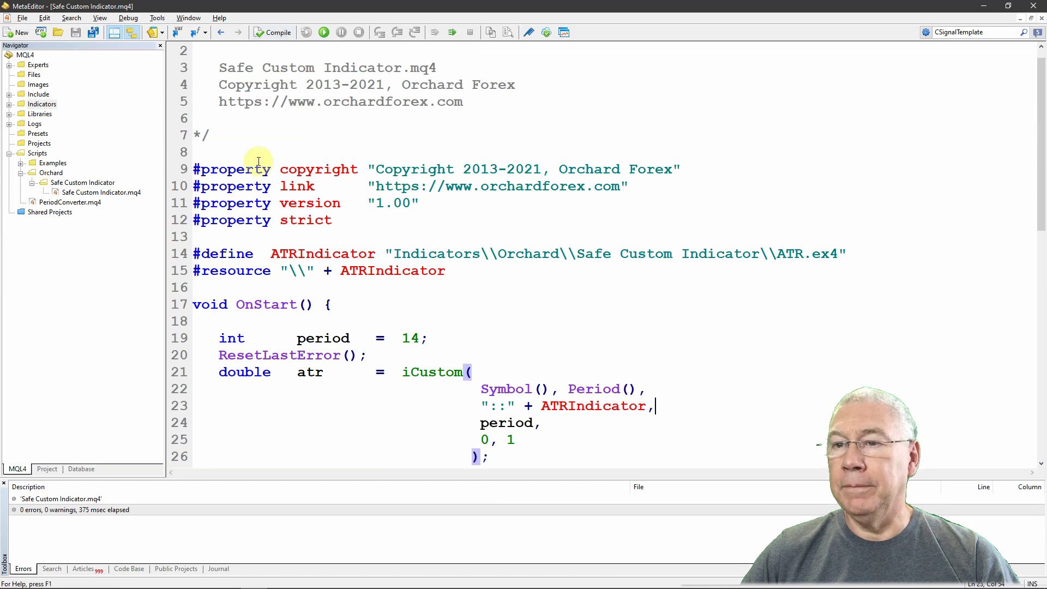
pyautogui.moveTo(321, 332)
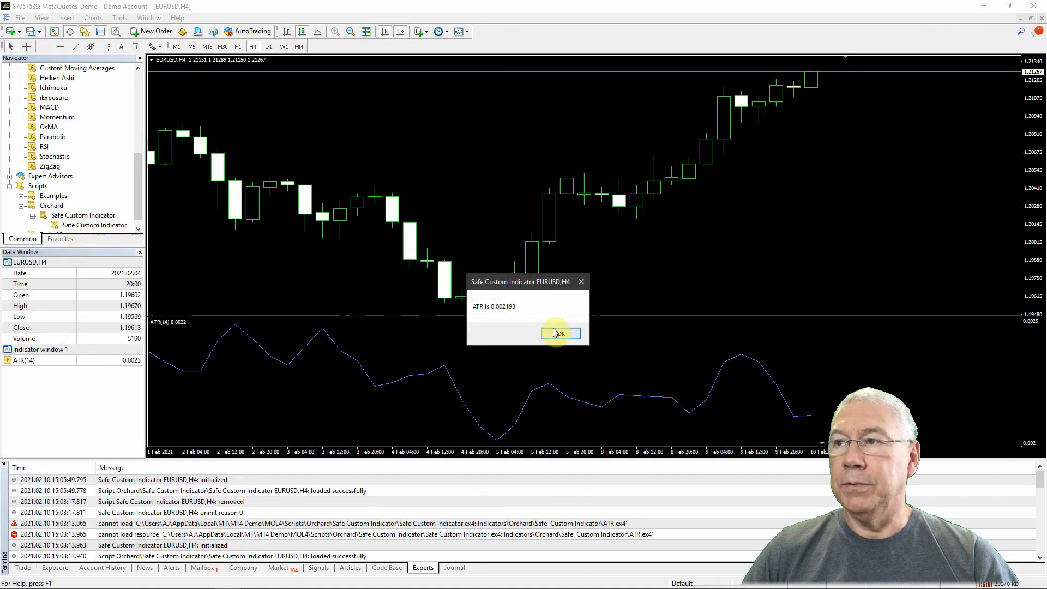
# - Dismiss the ATR 0.002193 result, confirm the indicator folder is empty, and return to the terminal
pyautogui.click(560, 334)
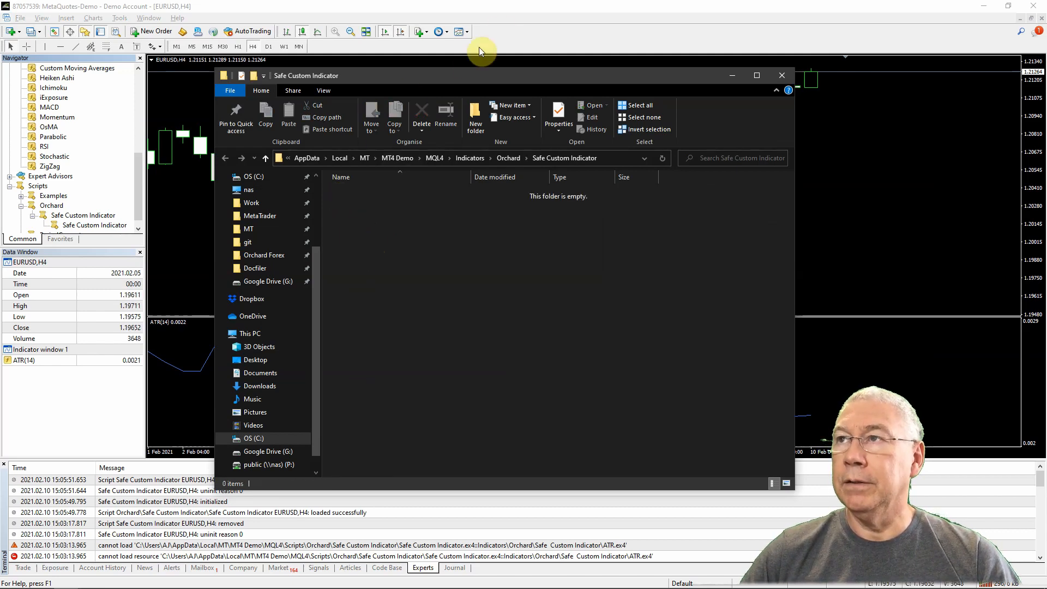
pyautogui.click(781, 75)
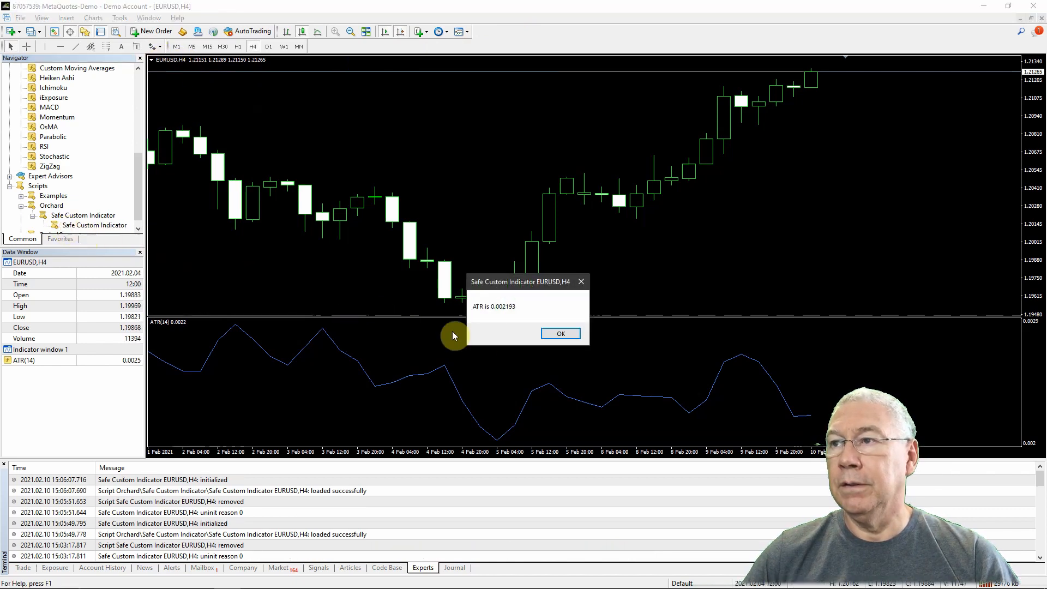
# - Dismiss the ATR result message in MetaTrader 4 and return to MetaEditor
pyautogui.click(561, 334)
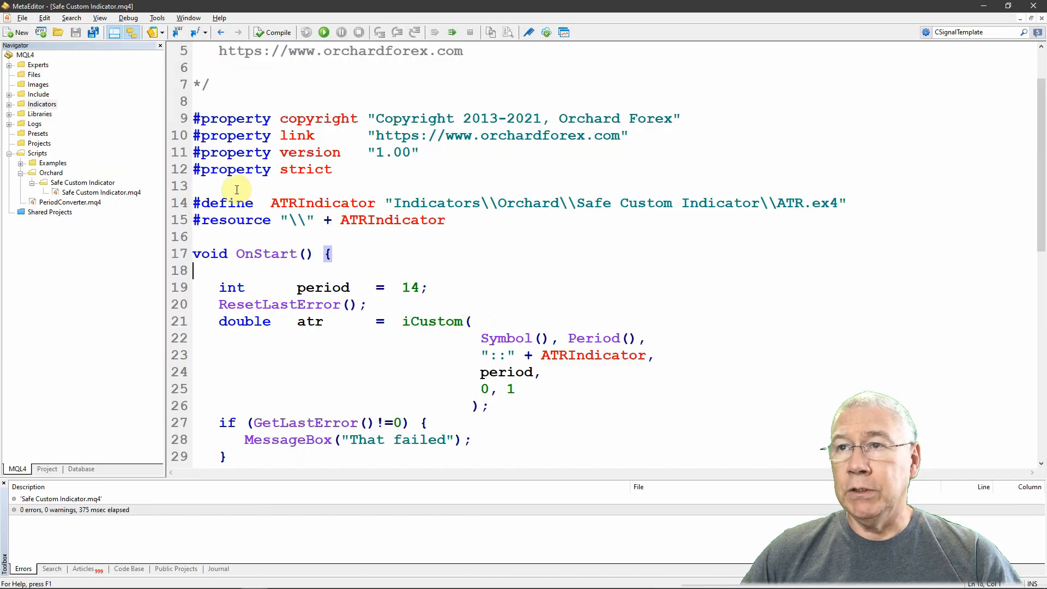
pyautogui.click(301, 203)
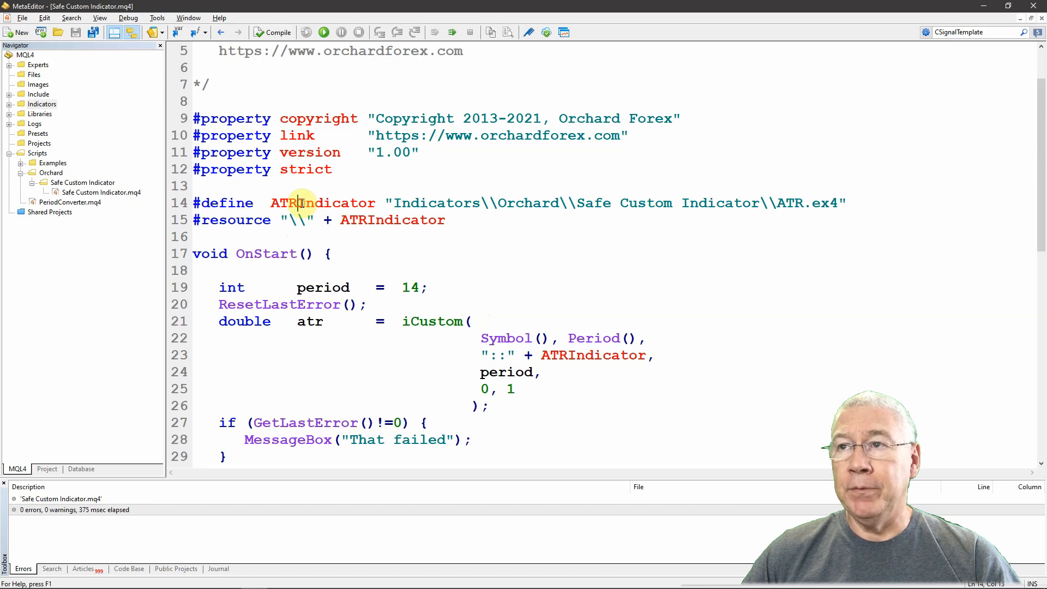
pyautogui.doubleClick(431, 203)
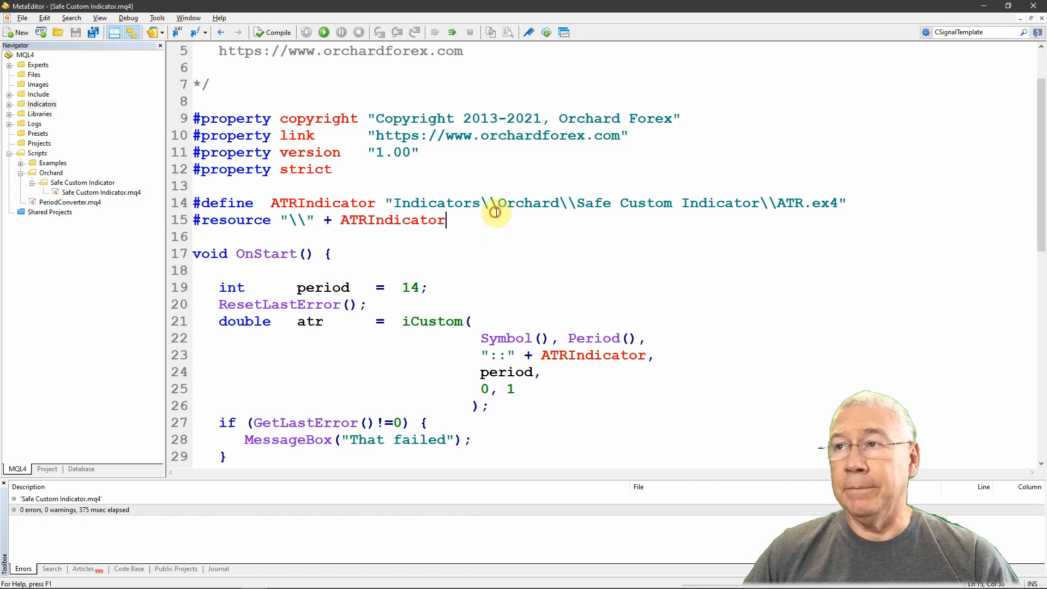
pyautogui.moveTo(226, 220)
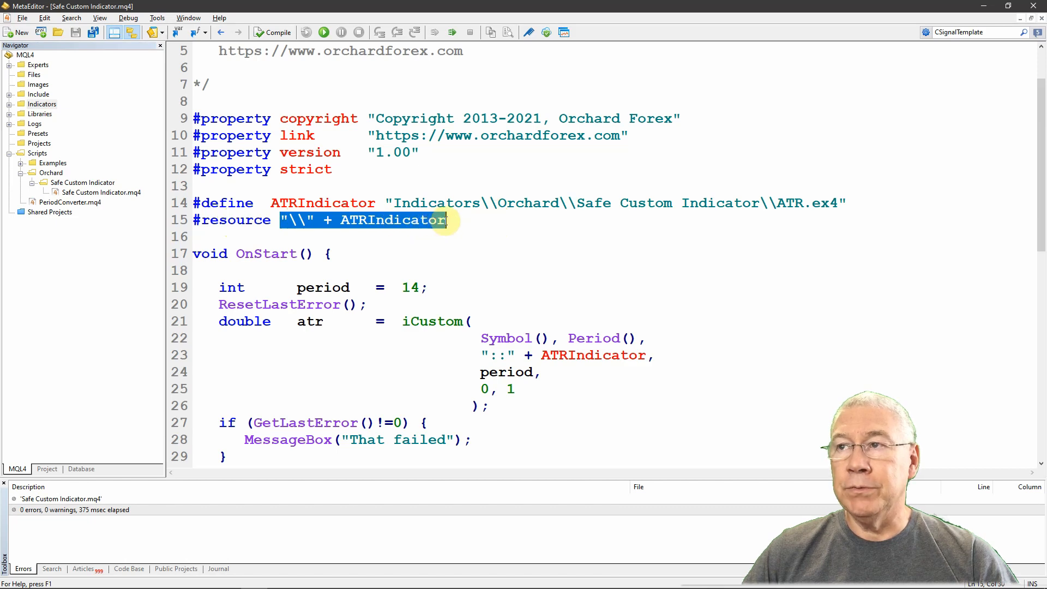
pyautogui.moveTo(482, 228)
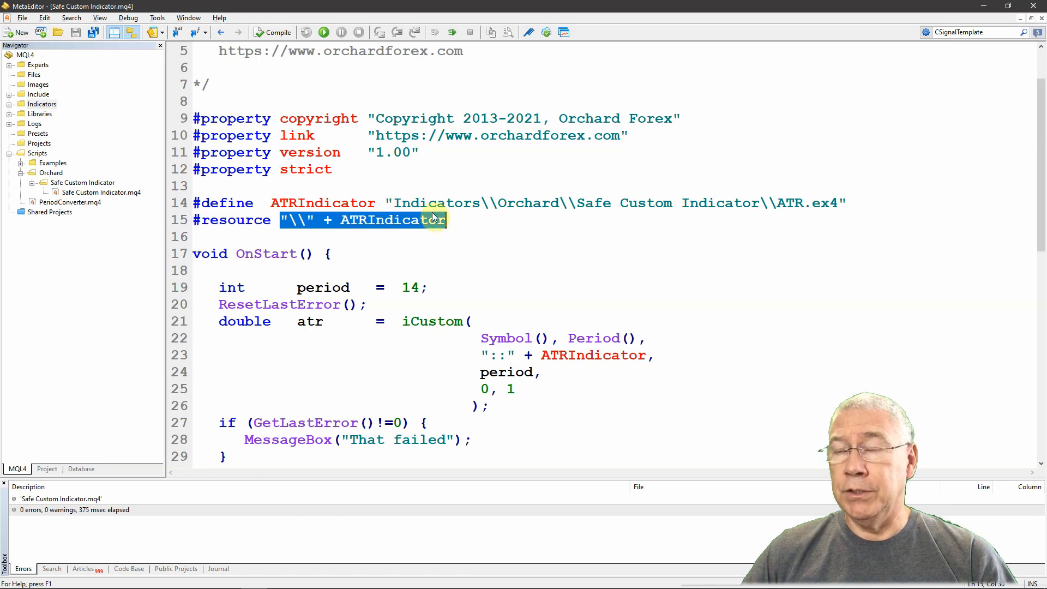
pyautogui.moveTo(790, 203)
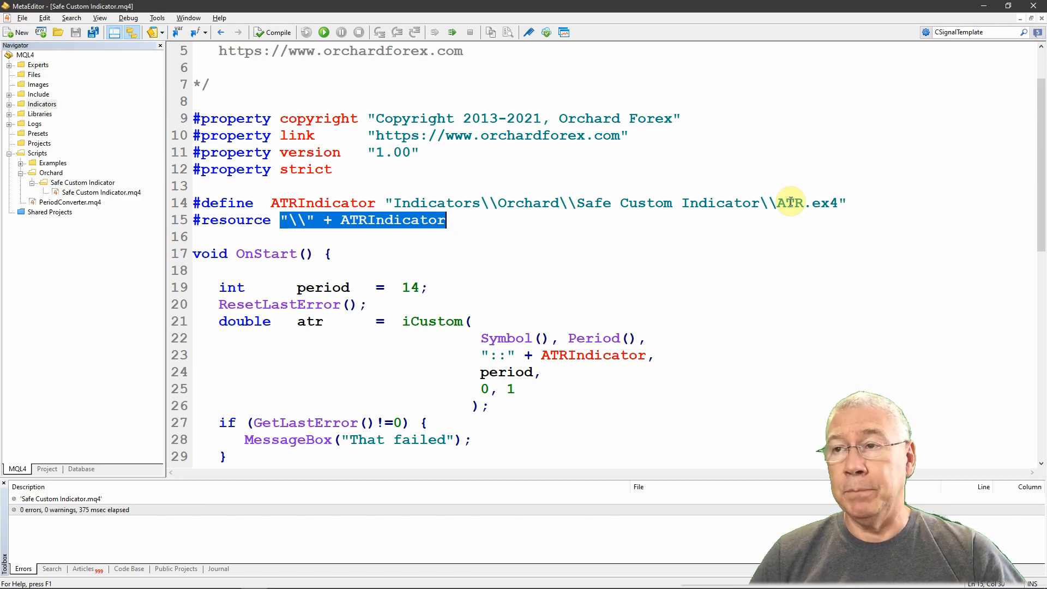
pyautogui.moveTo(698, 197)
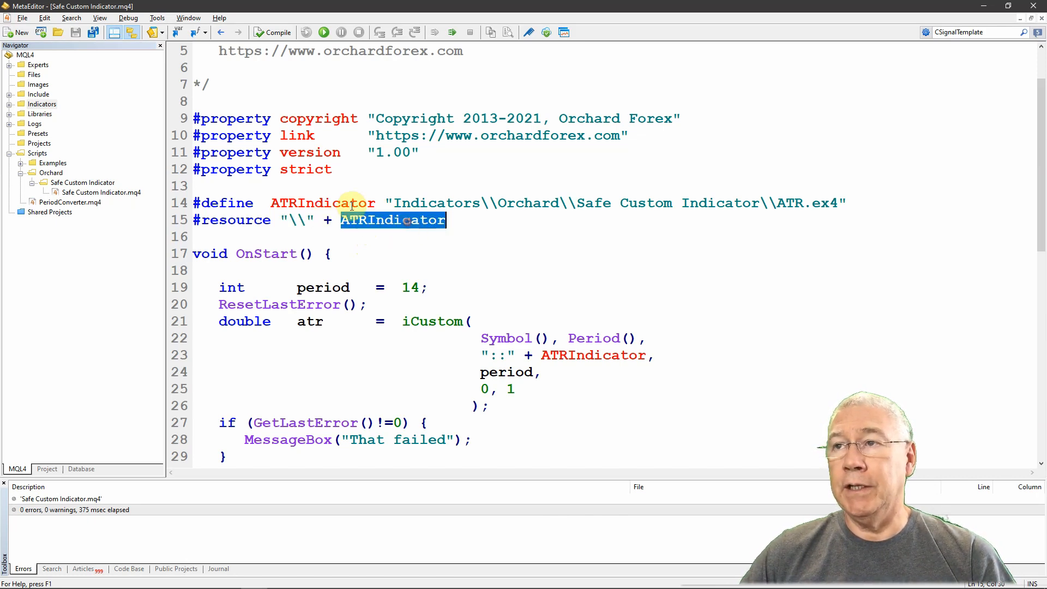
pyautogui.doubleClick(323, 203)
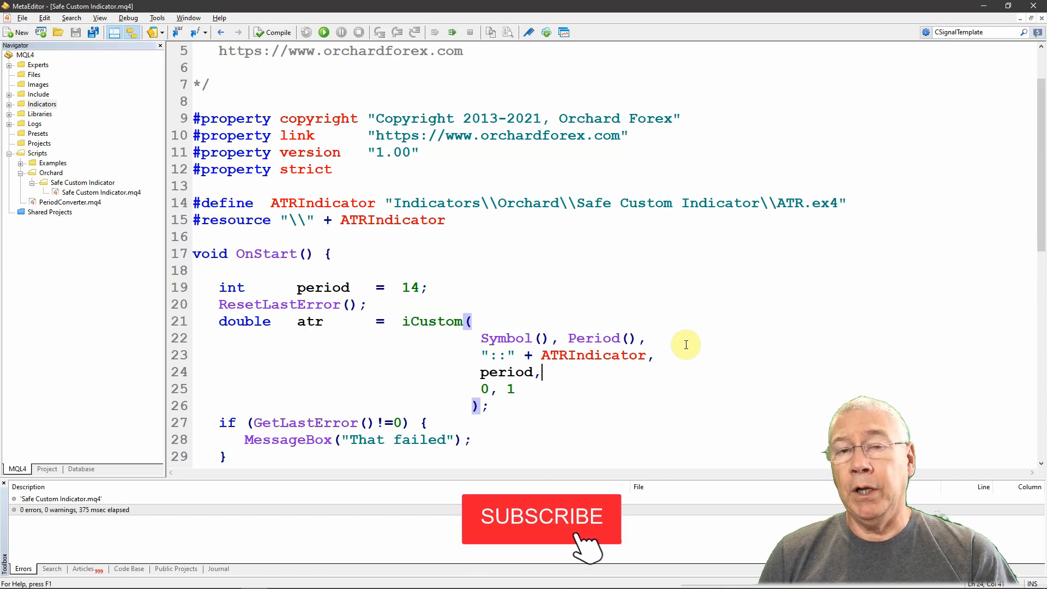
pyautogui.click(541, 519)
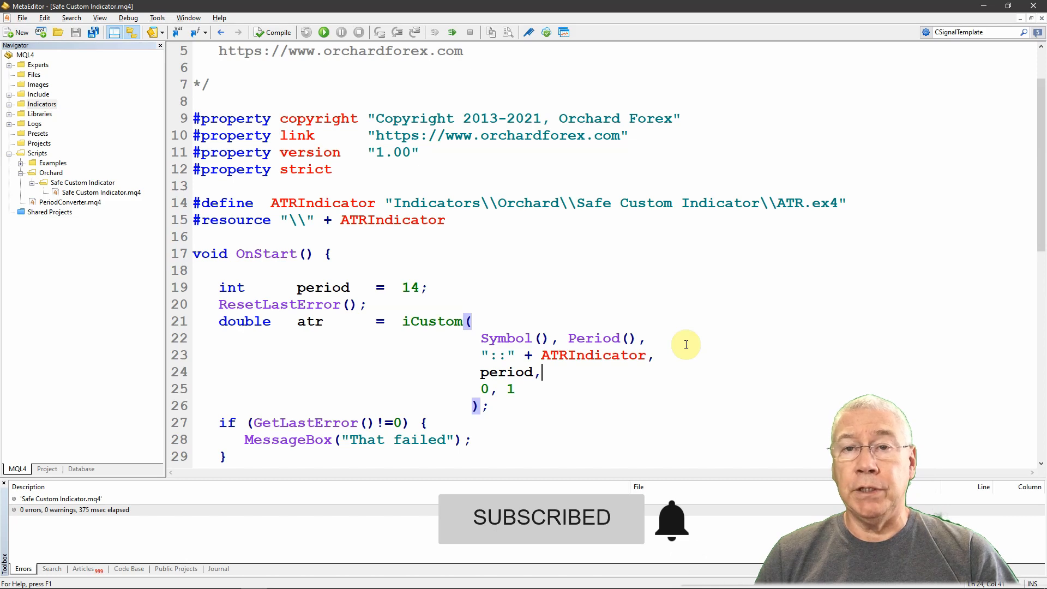